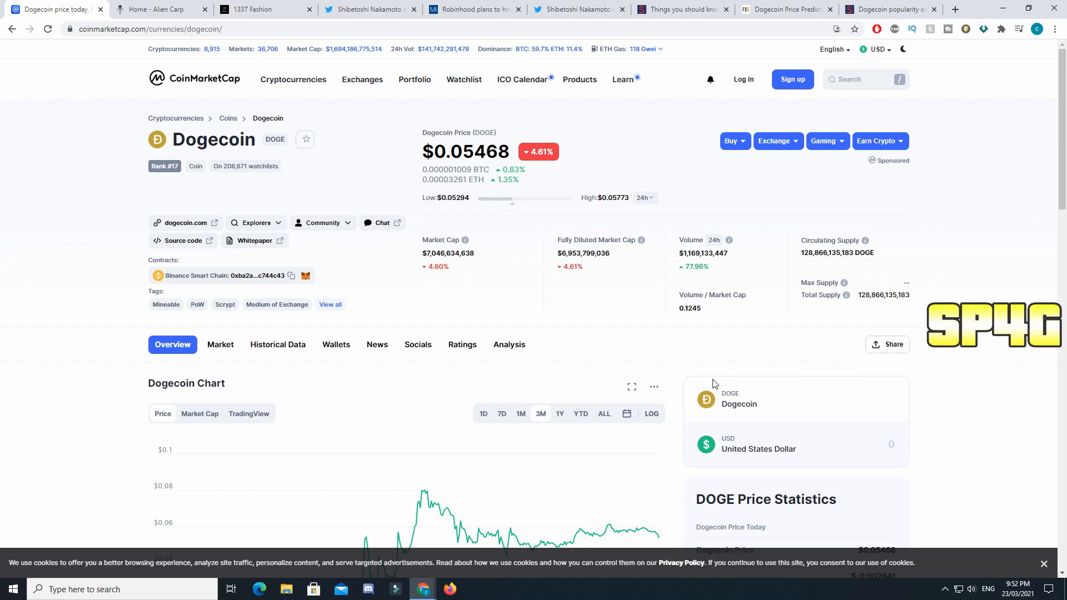
Step: Switch to the Alien Carp tab and scroll down its homepage
scroll("down", 3)
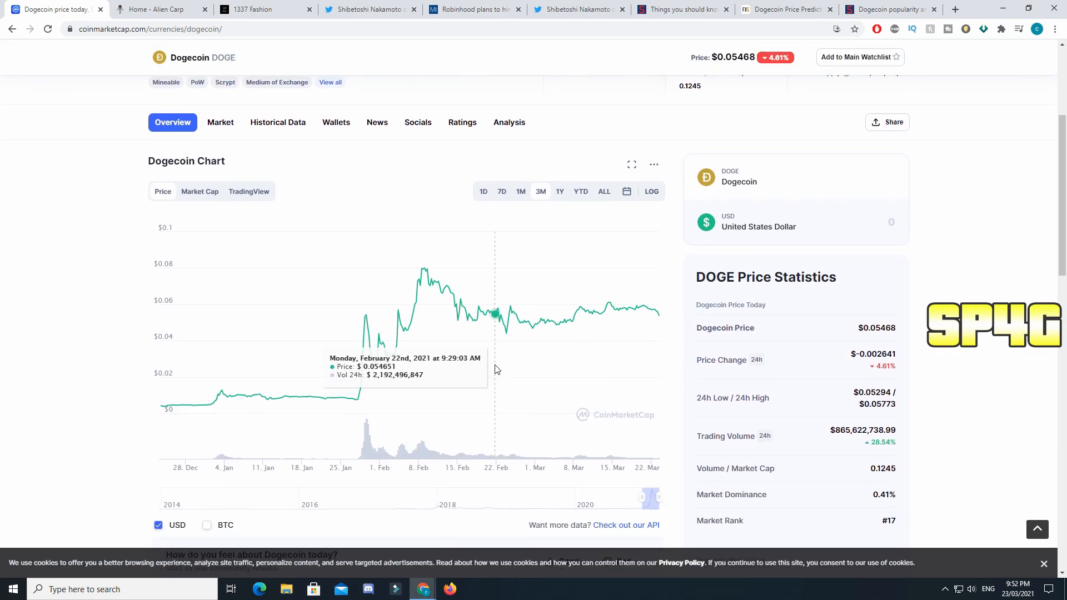
mouse_move(656, 312)
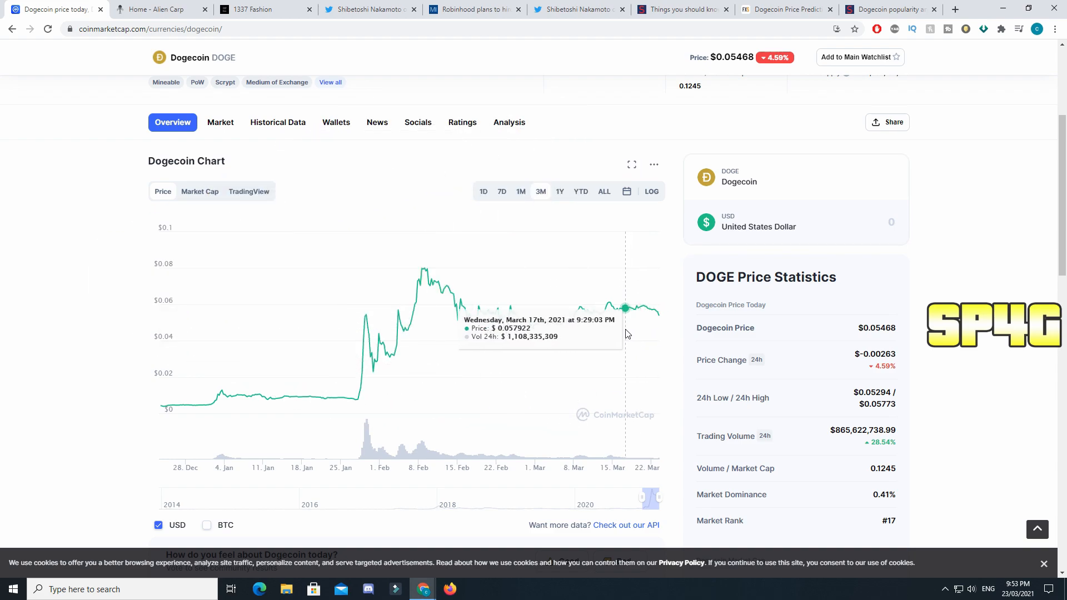
mouse_move(601, 313)
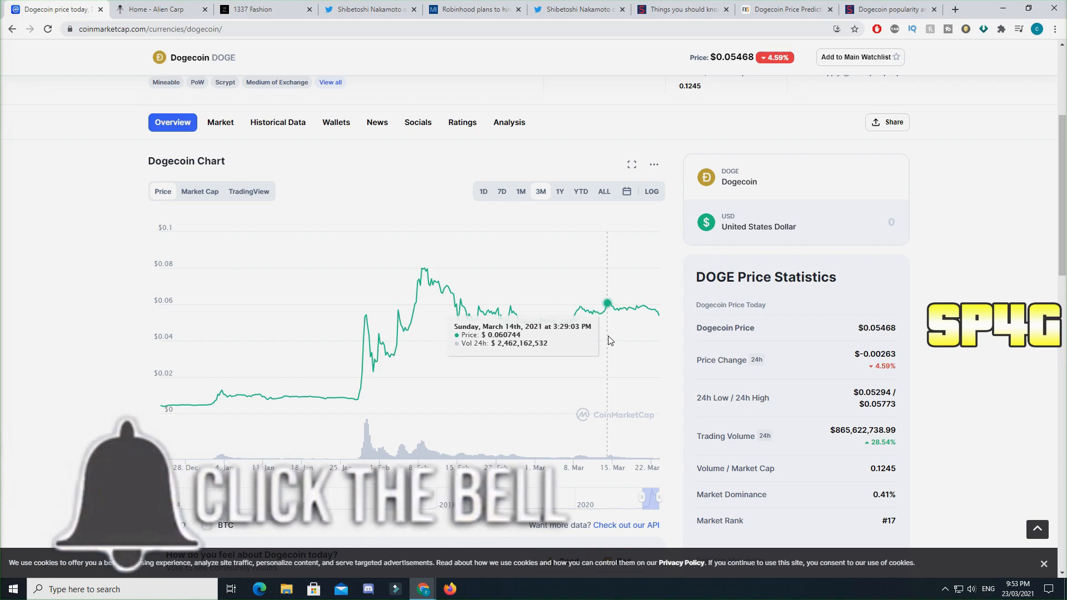
mouse_move(636, 340)
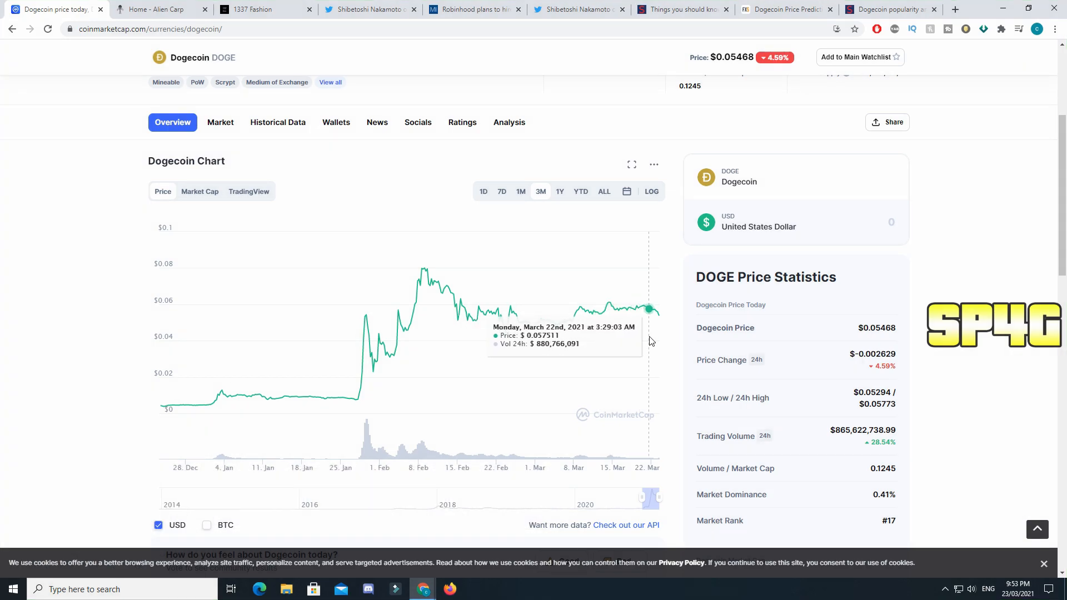
mouse_move(655, 342)
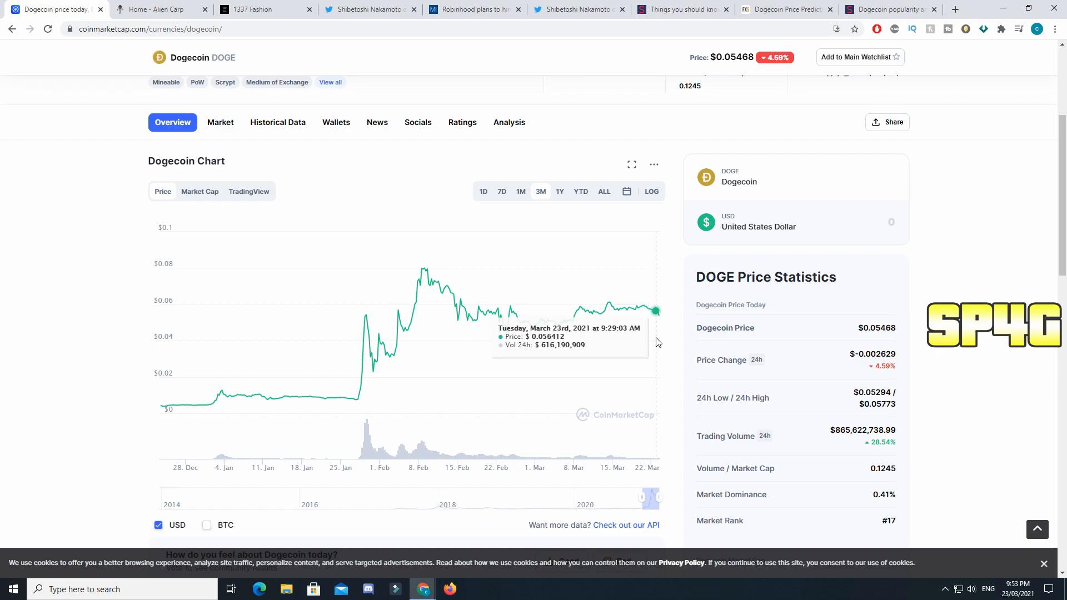
mouse_move(656, 342)
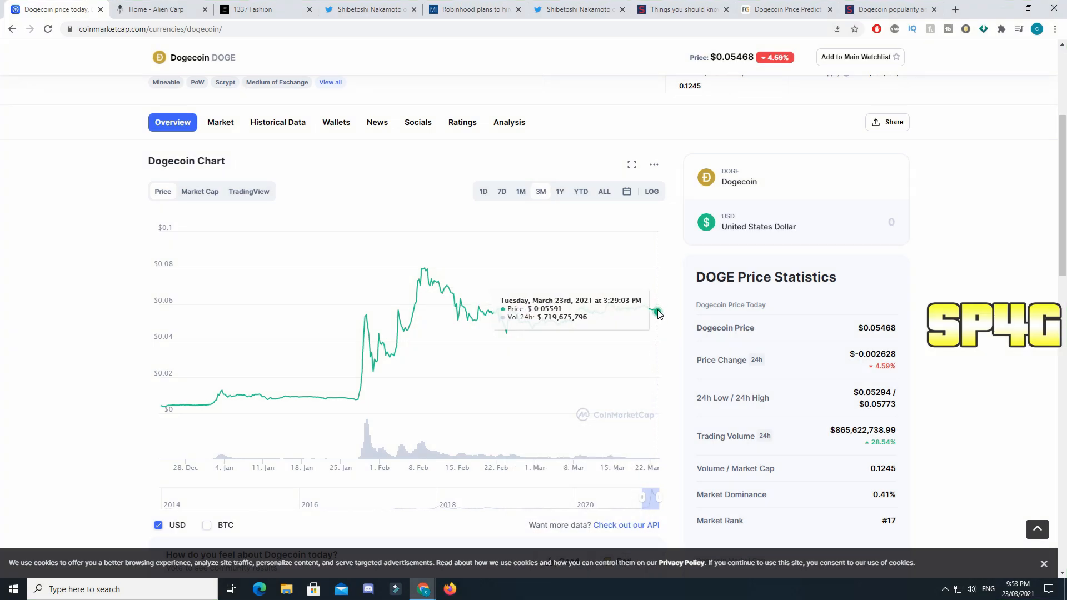
mouse_move(657, 317)
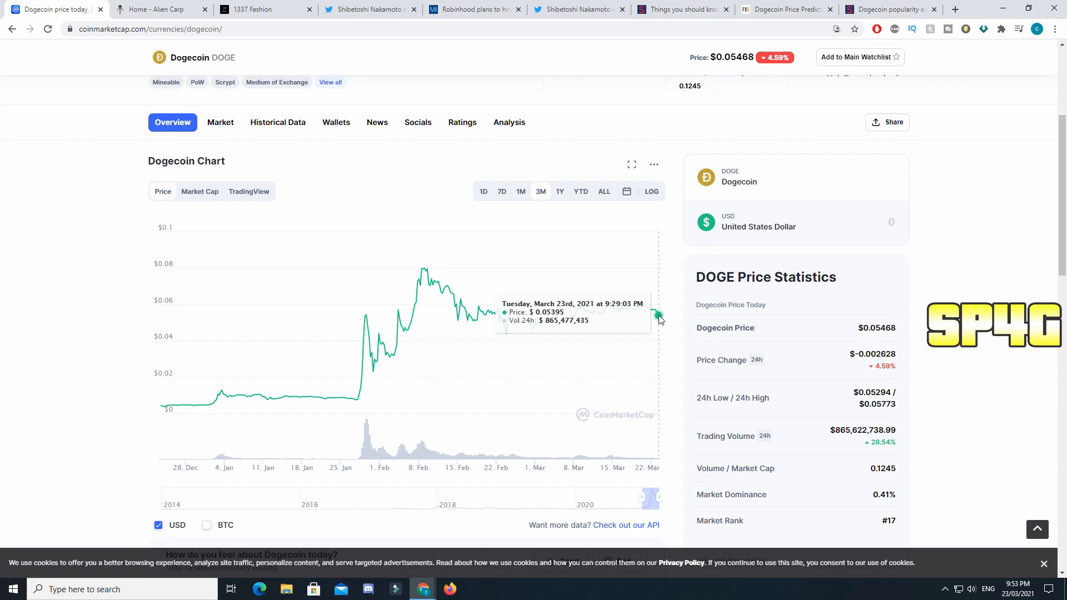
mouse_move(723, 353)
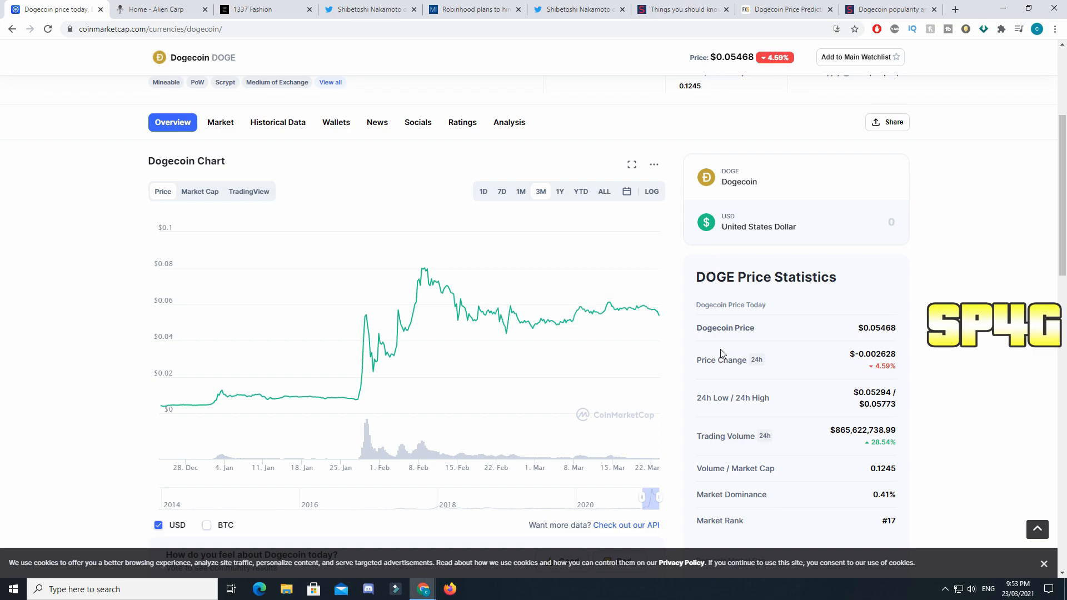
mouse_move(657, 344)
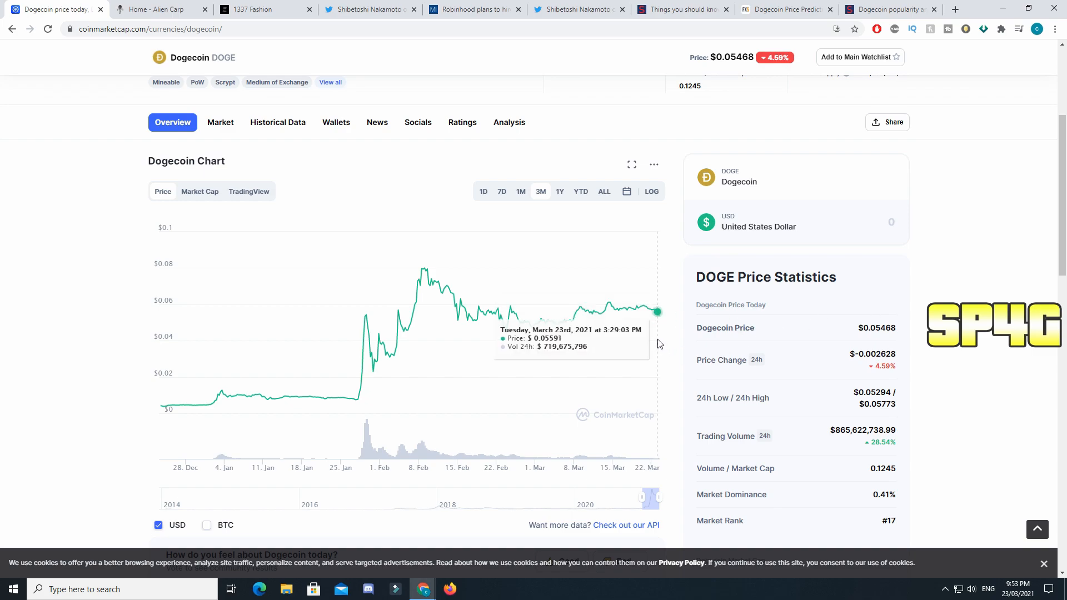
mouse_move(624, 331)
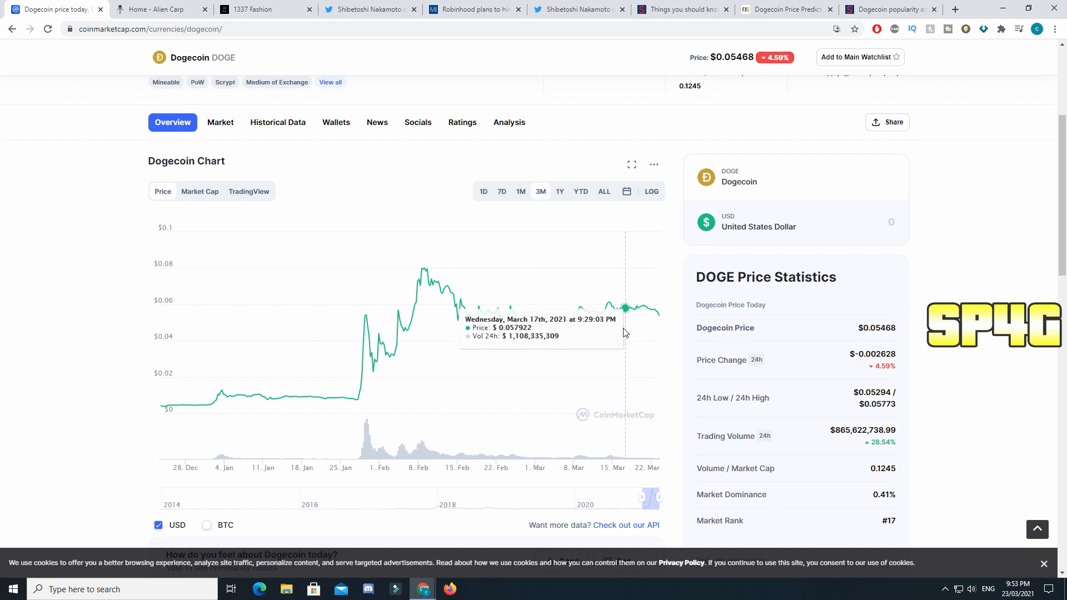
mouse_move(436, 284)
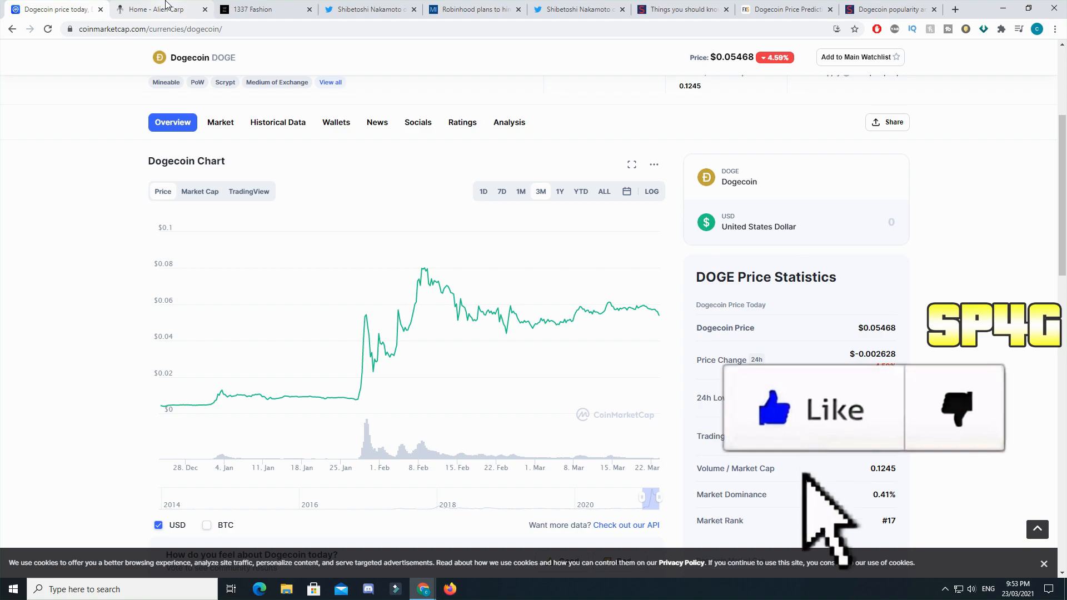
left_click(161, 9)
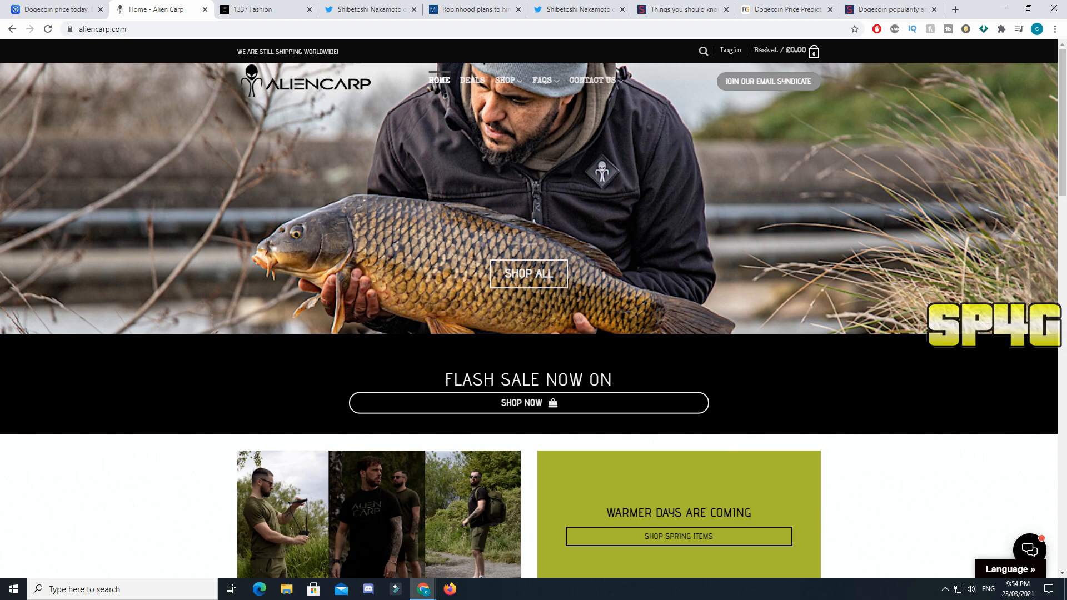
scroll("down", 3)
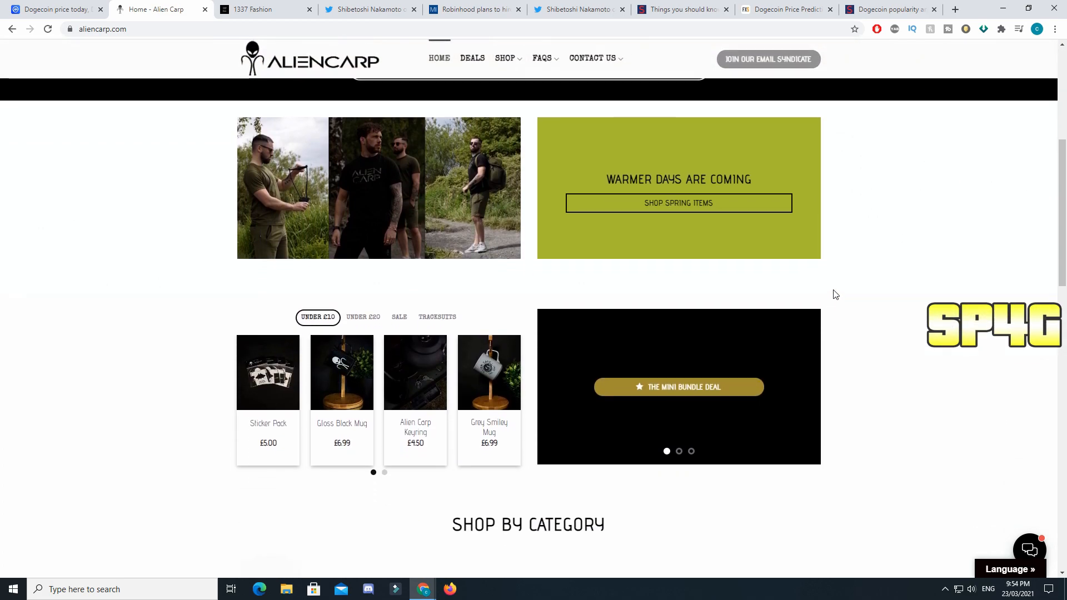
scroll("down", 3)
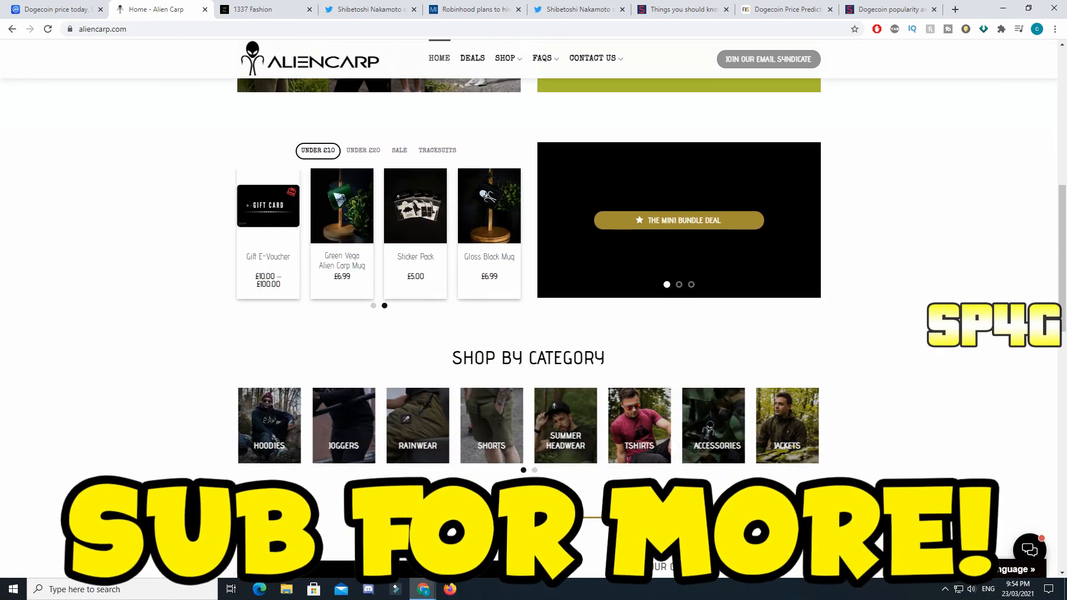
scroll("down", 3)
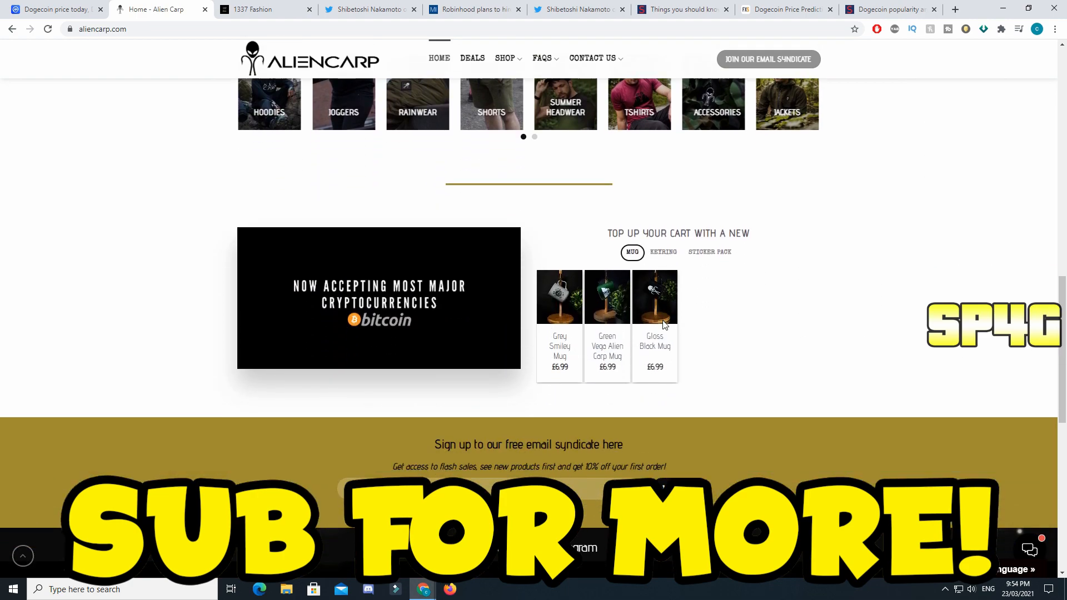
scroll("down", 3)
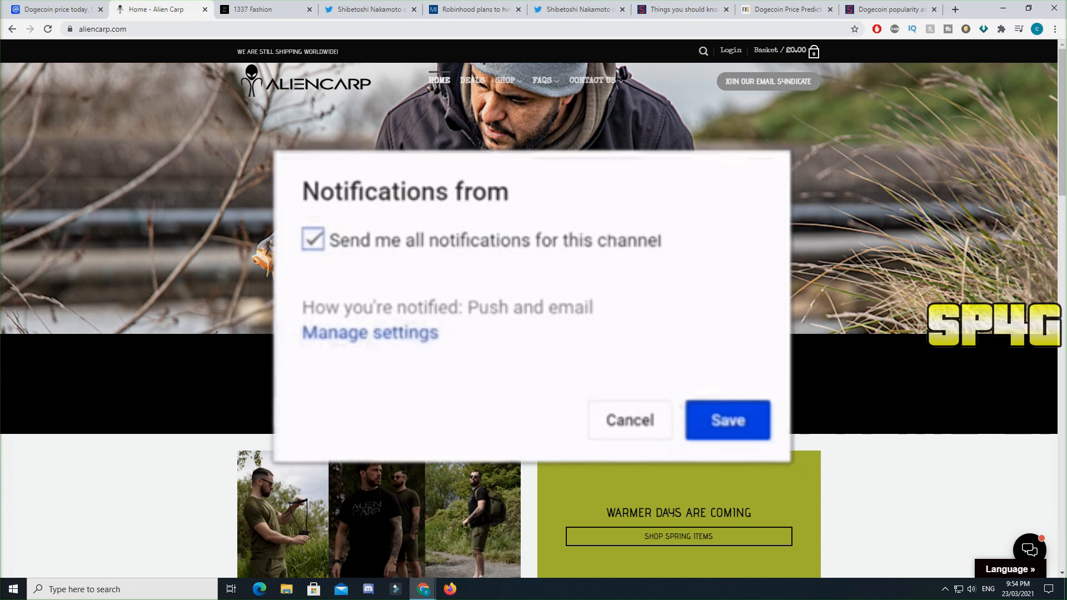
Step: Open the Flash Sale listing of discounted tees and beanies and scroll through it
left_click(726, 420)
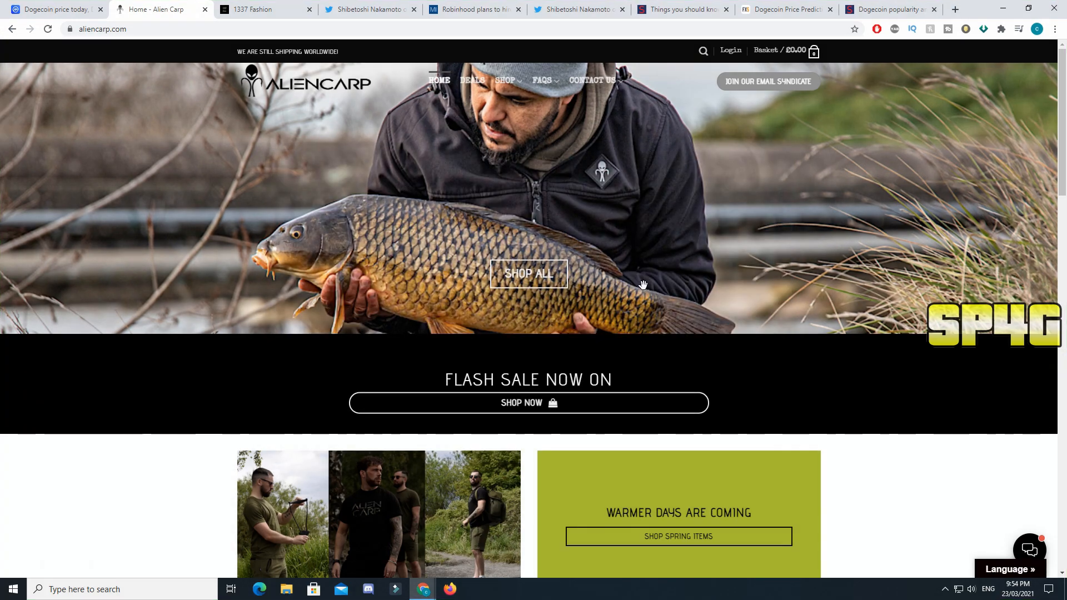
mouse_move(652, 375)
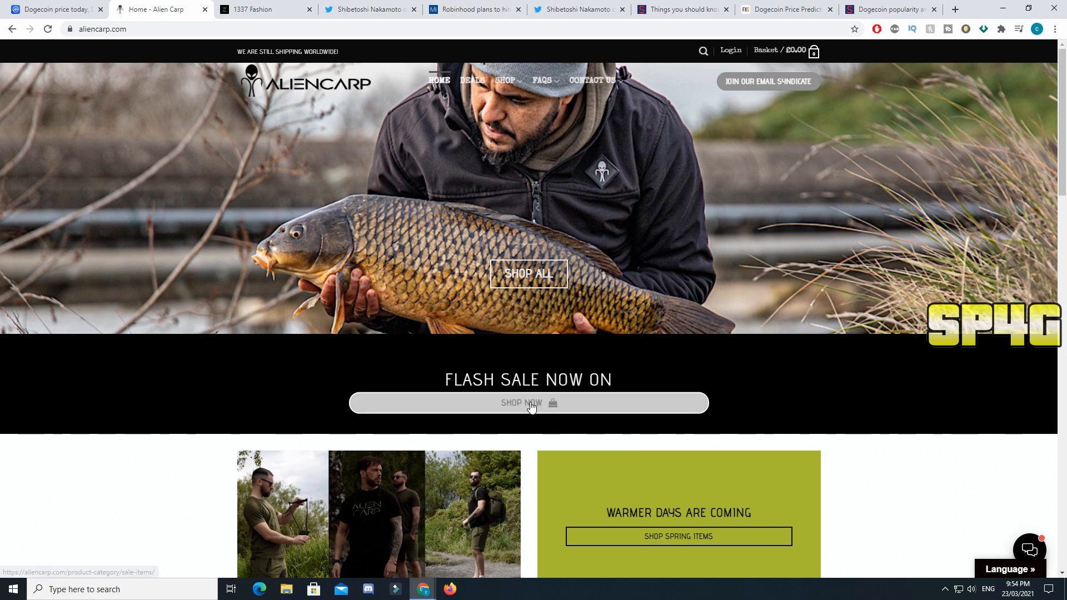
left_click(528, 403)
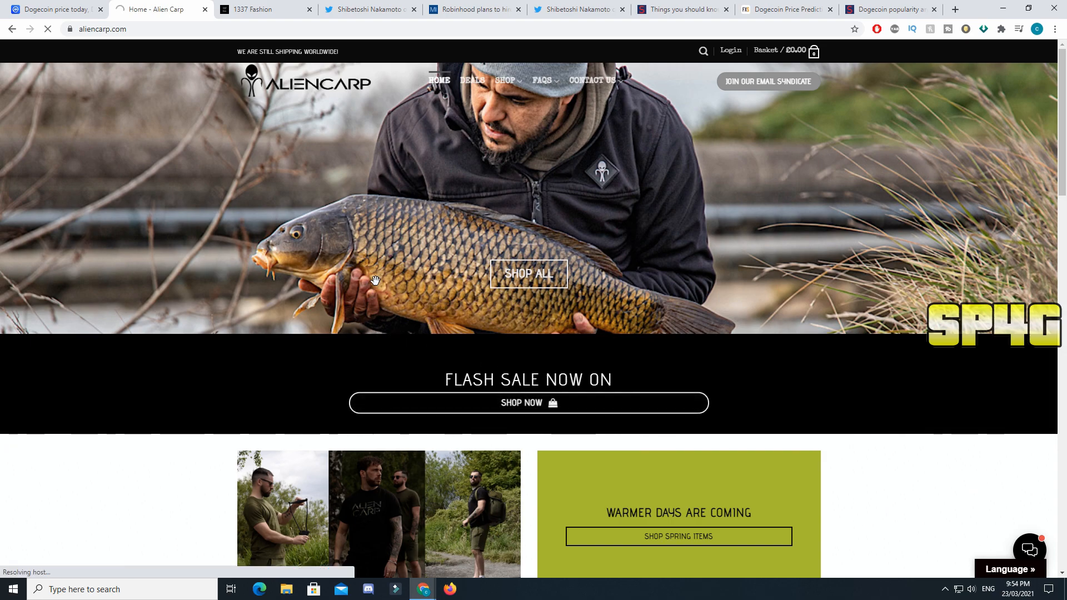
left_click(527, 402)
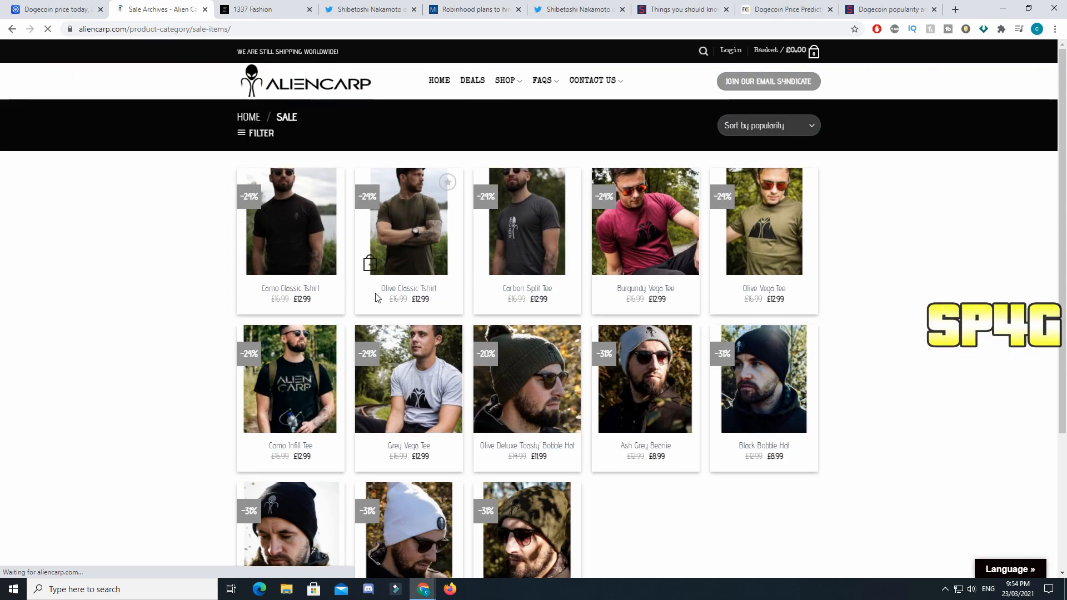
scroll("down", 3)
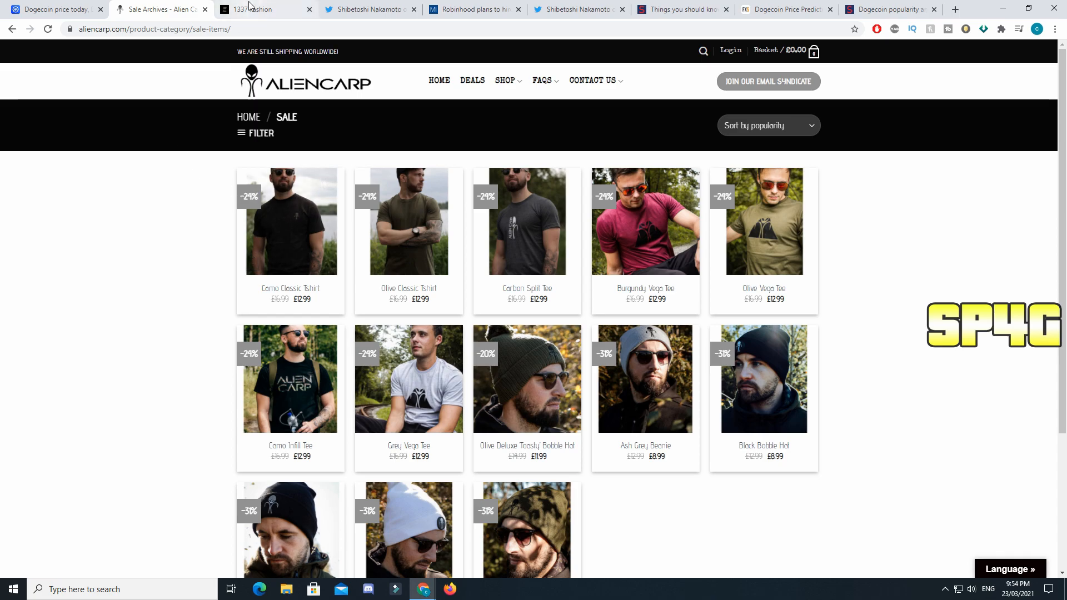
Step: Browse 1337 Fashion's Dogecoin collection, then go to Shibetoshi Nakamoto's crypto wallets tweet
left_click(266, 9)
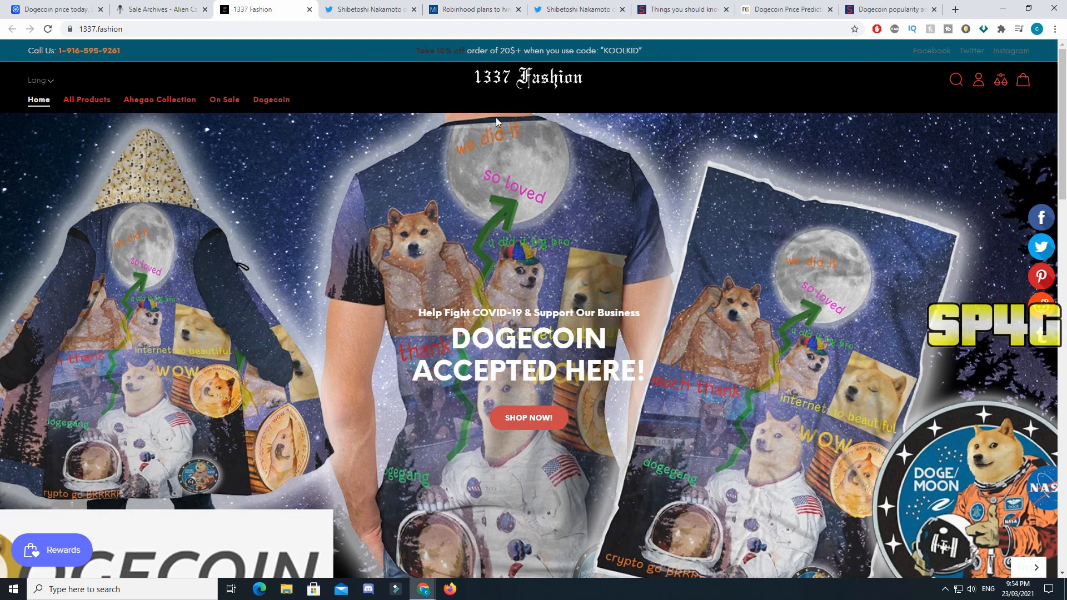
mouse_move(535, 89)
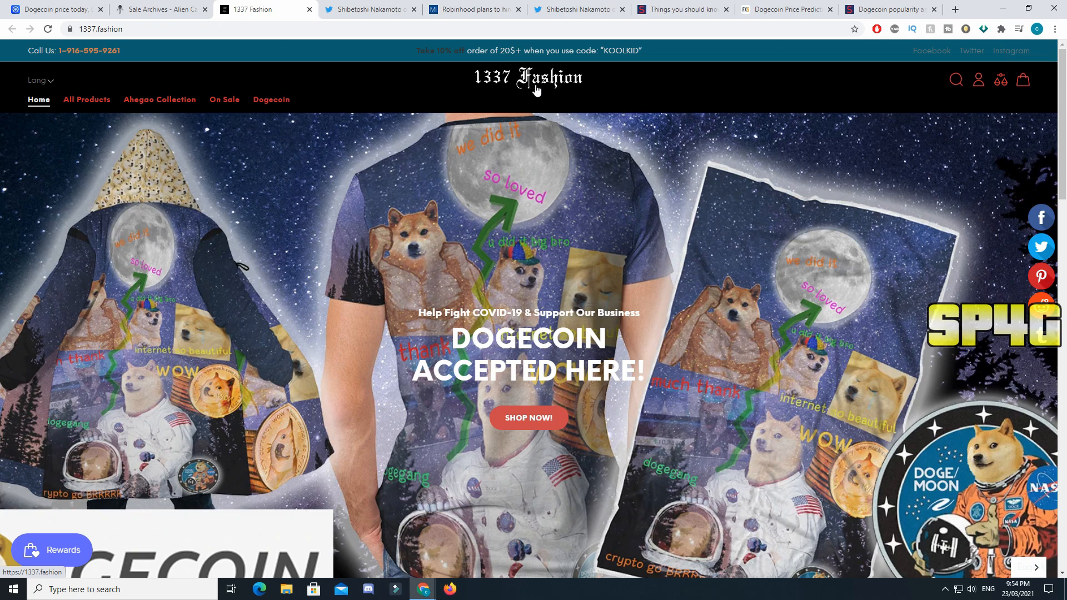
scroll("down", 3)
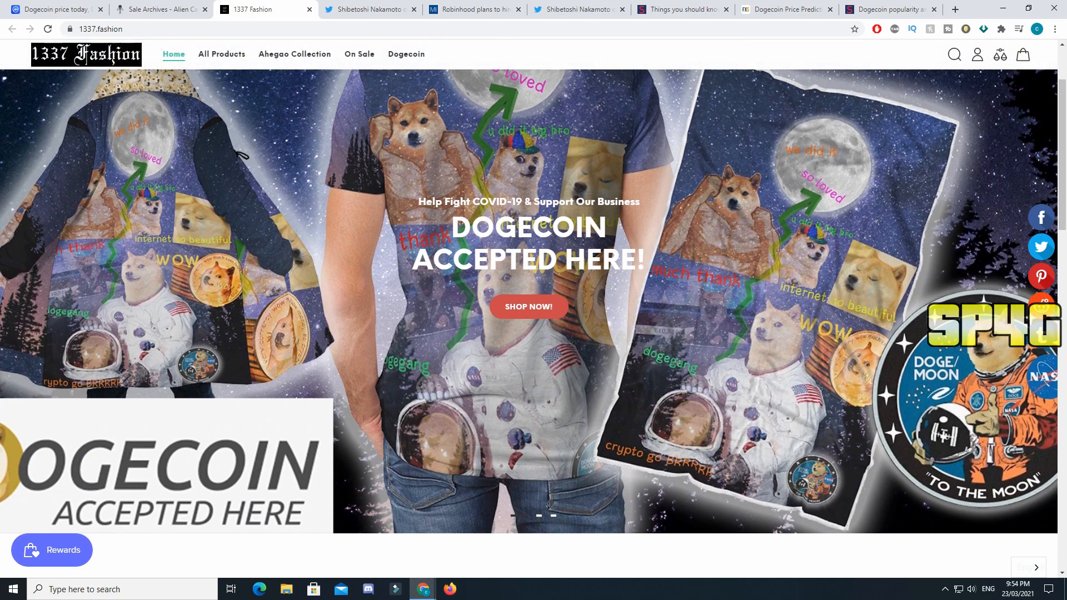
scroll("down", 3)
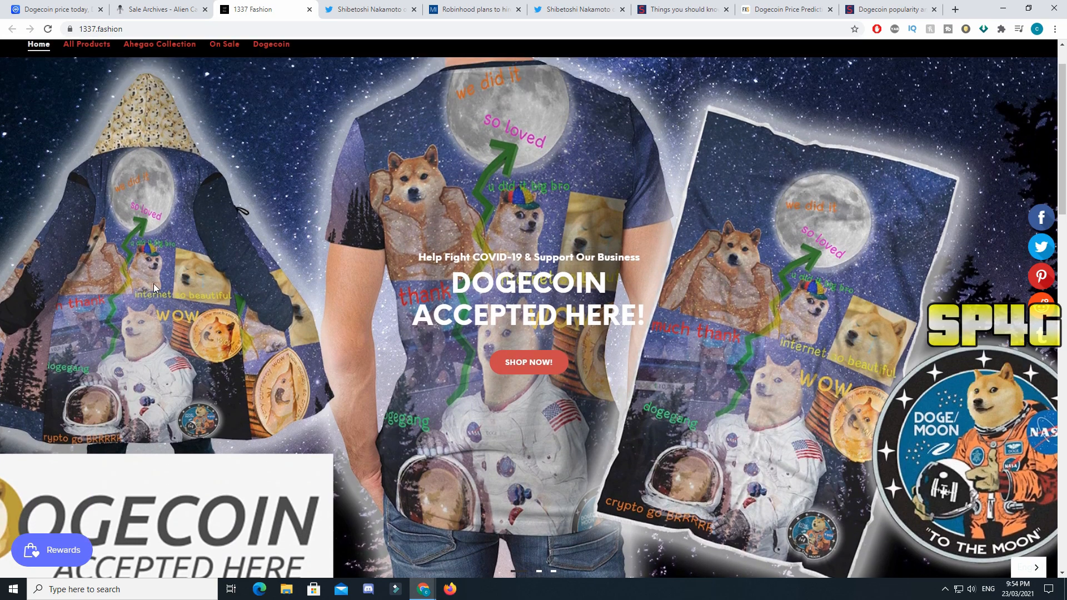
mouse_move(511, 437)
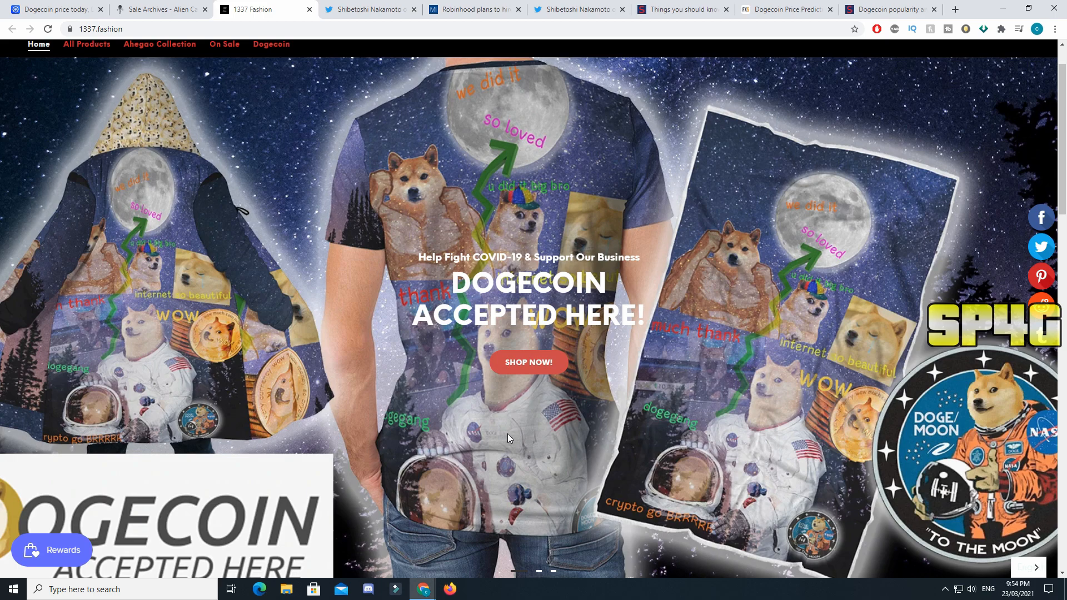
mouse_move(507, 443)
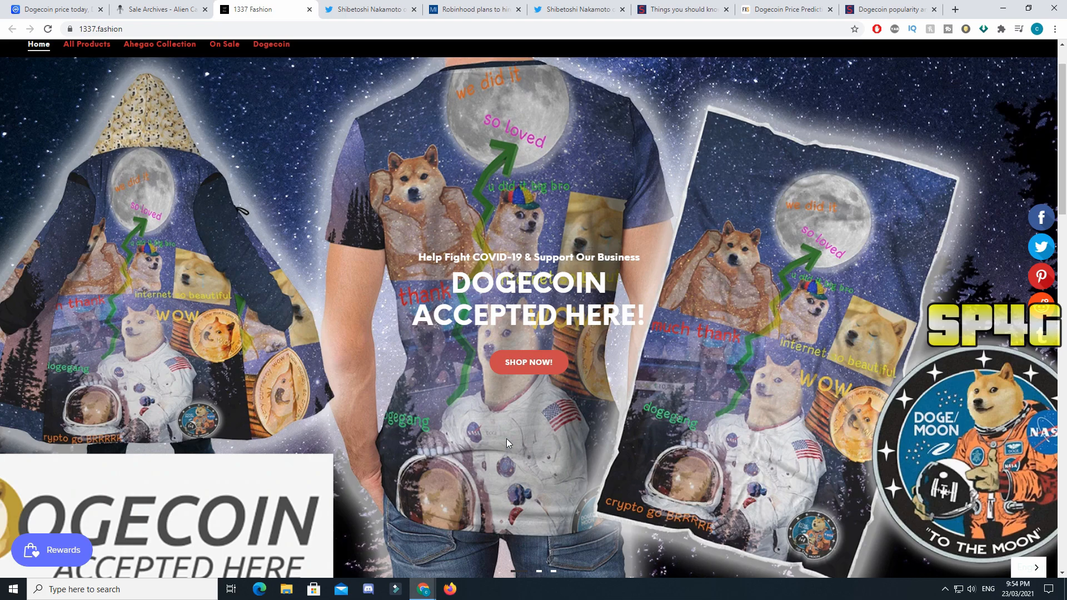
scroll("down", 3)
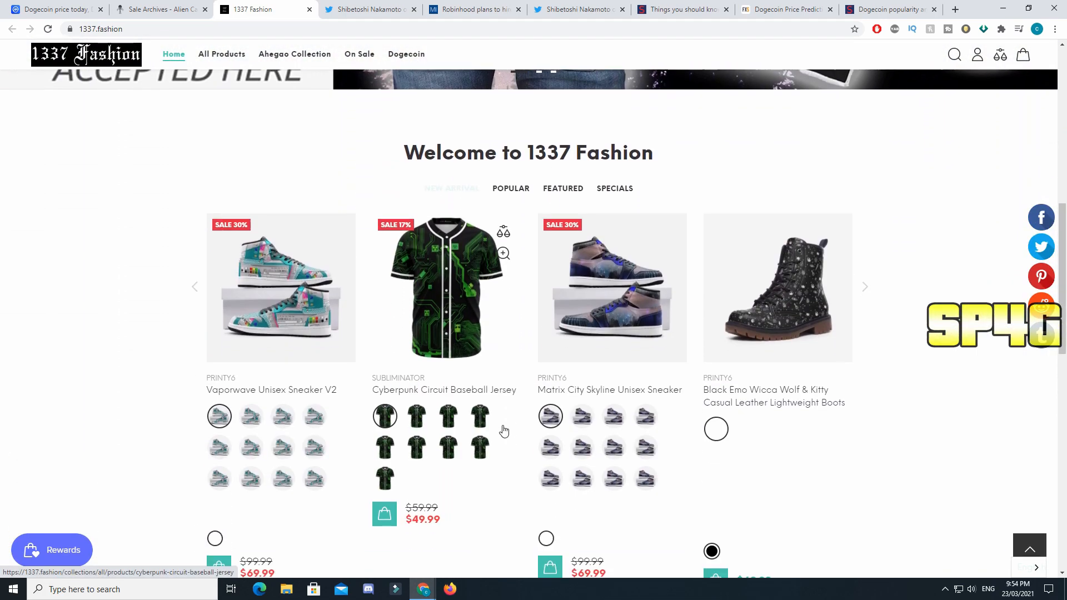
scroll("down", 3)
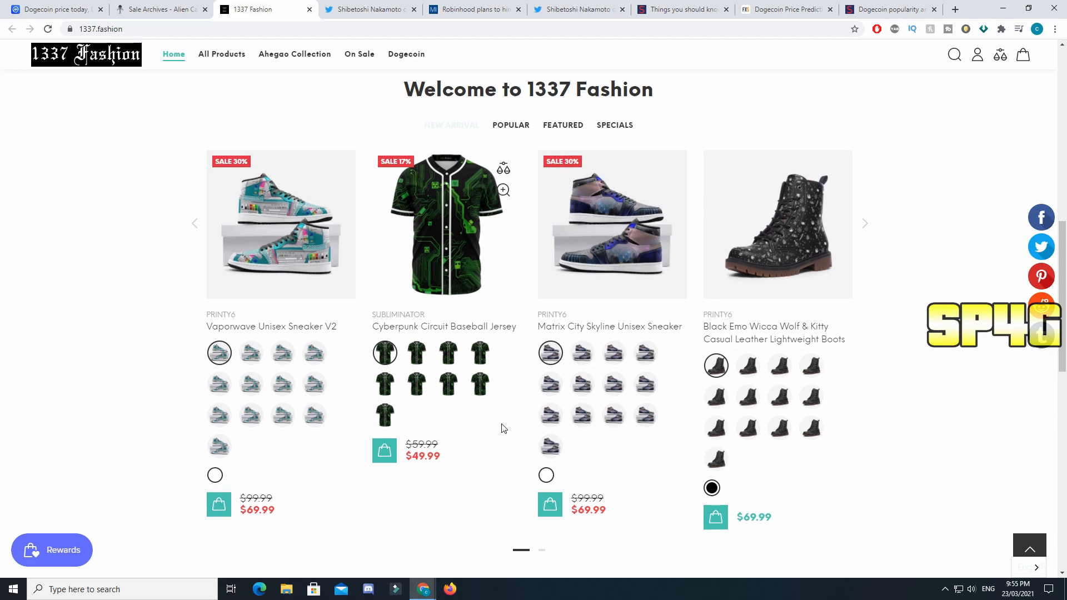
scroll("down", 3)
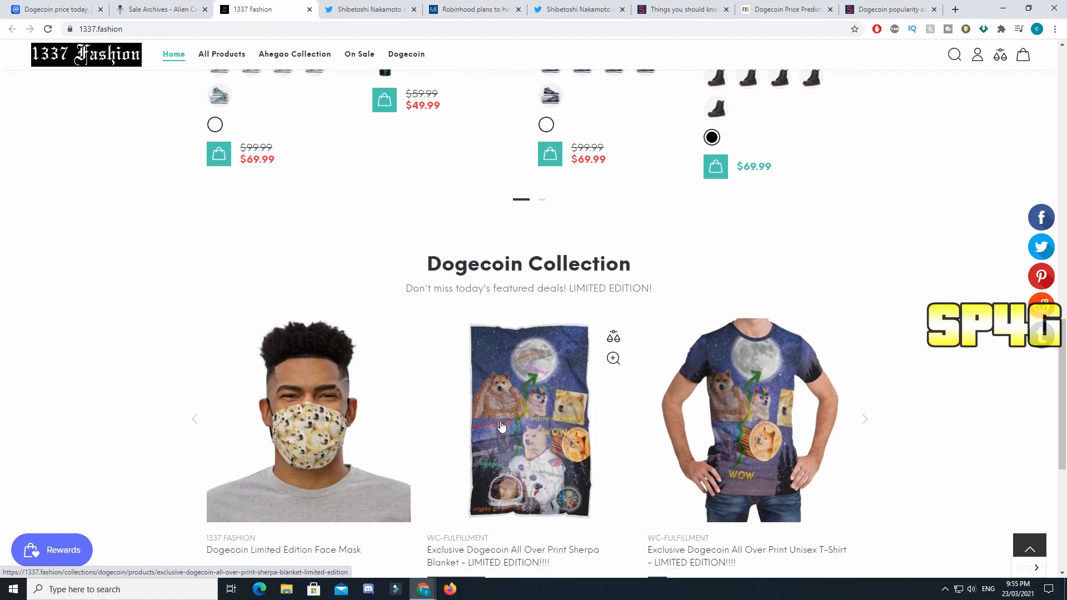
scroll("down", 3)
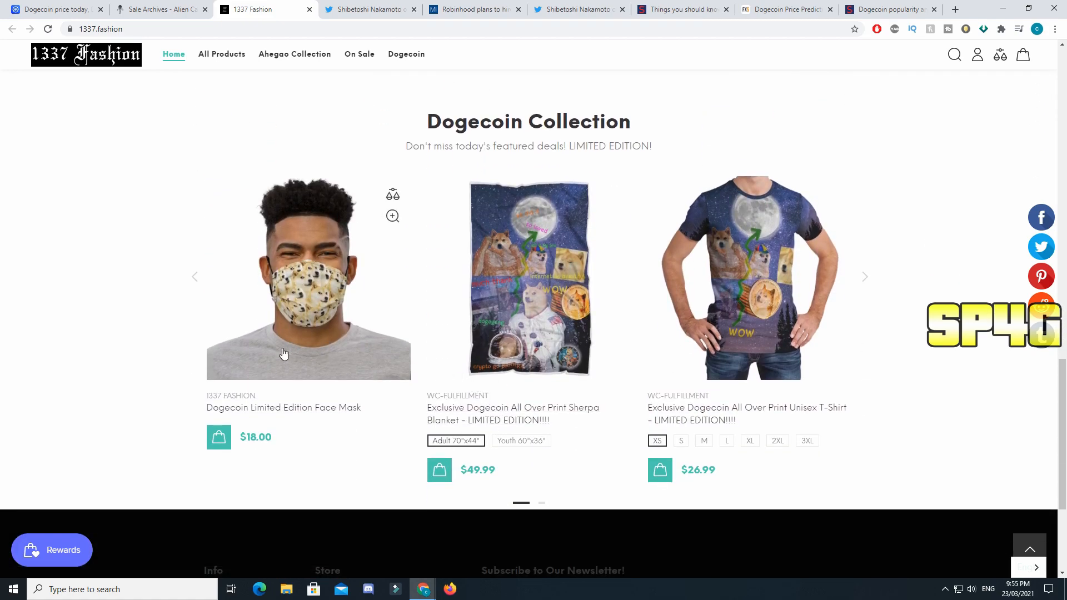
scroll("down", 3)
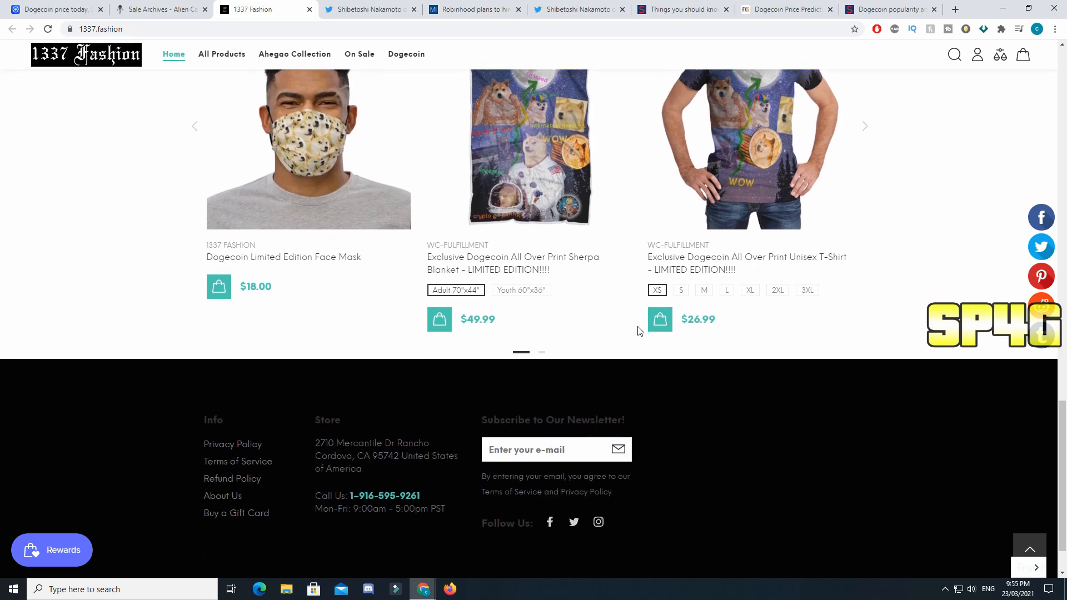
scroll("down", 3)
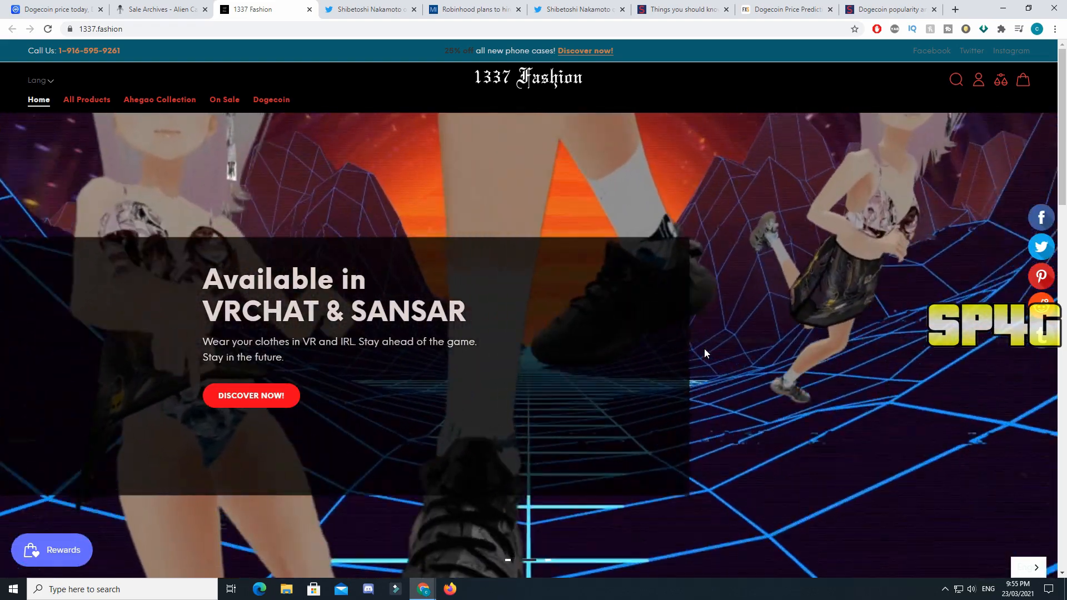
scroll("down", 3)
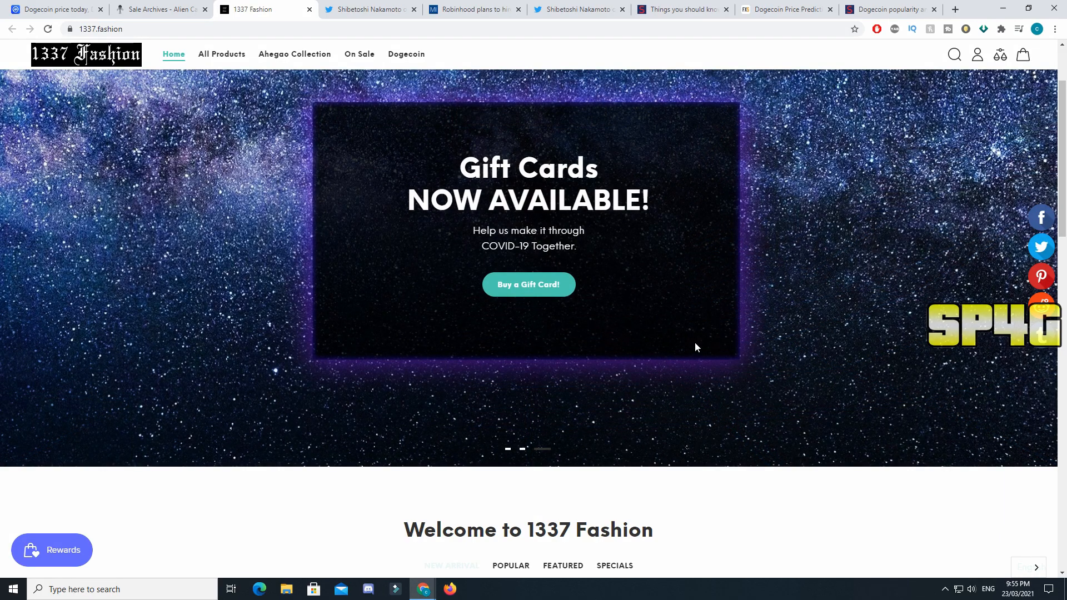
scroll("down", 3)
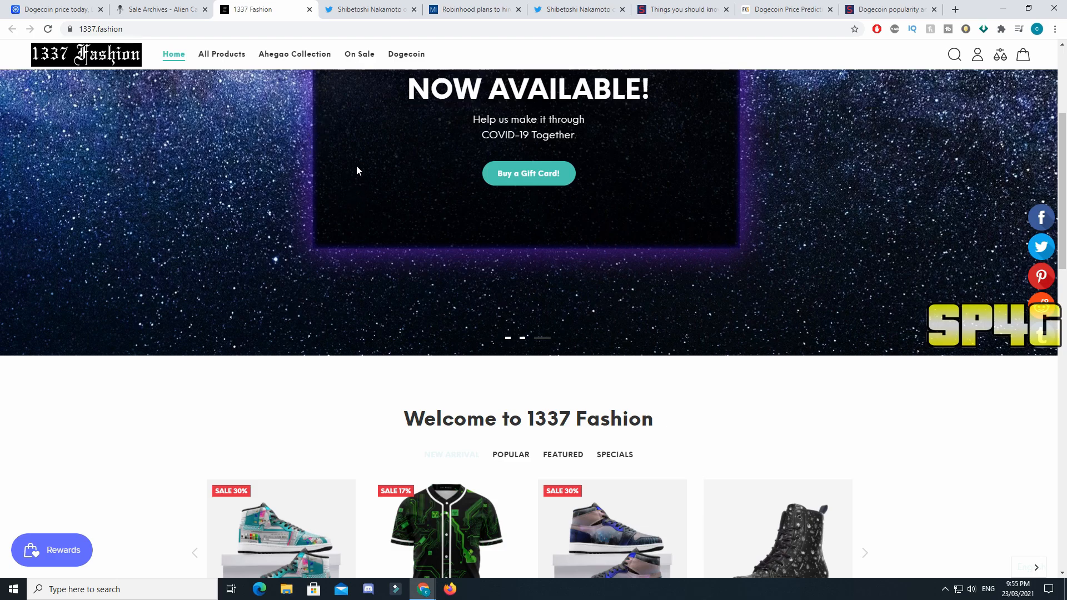
left_click(367, 9)
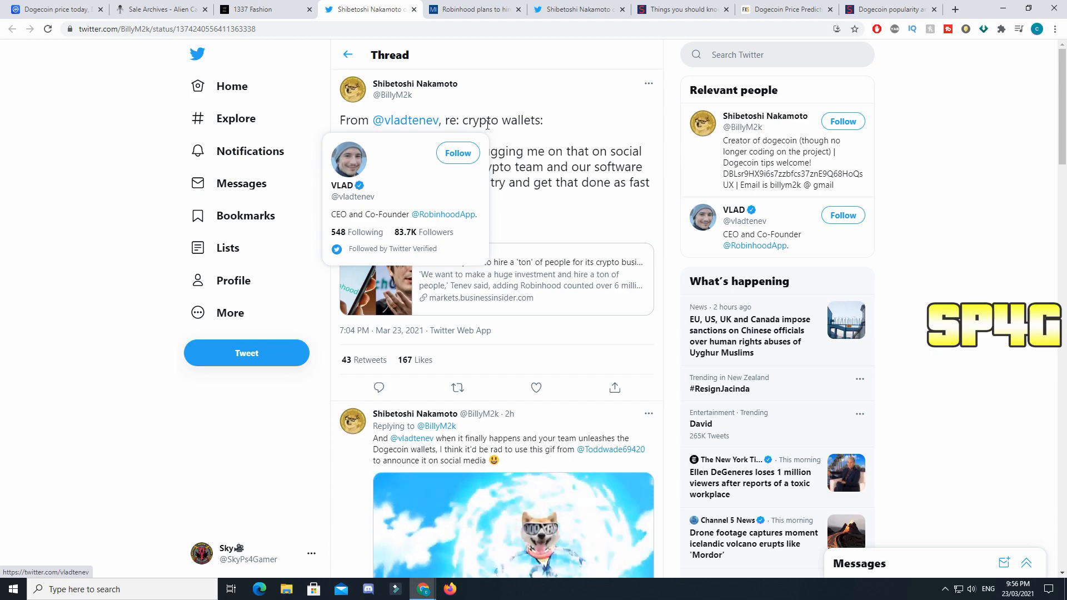
mouse_move(488, 125)
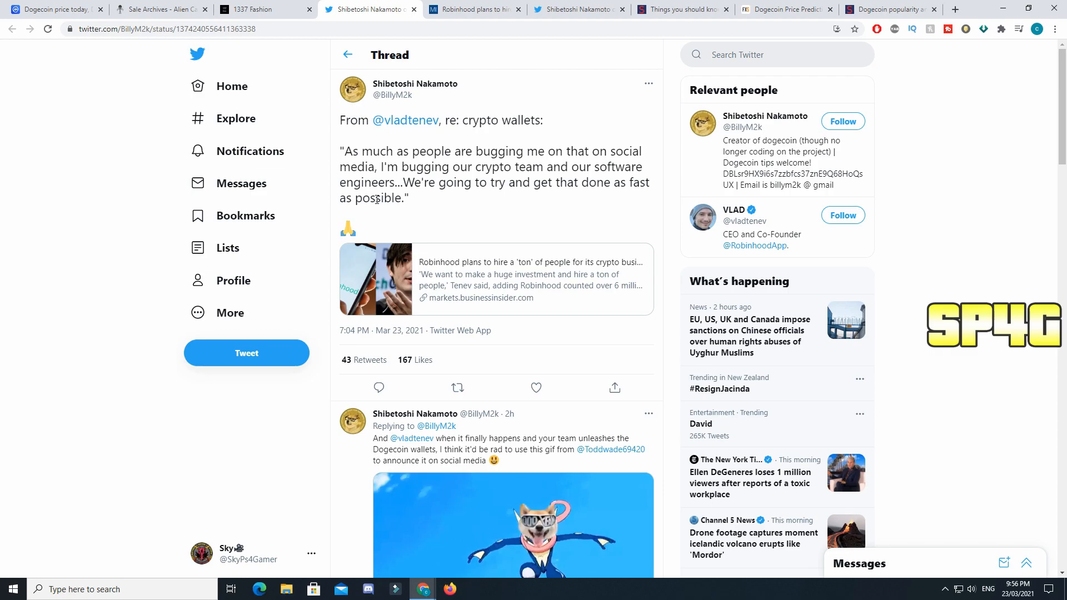
Step: Read the wallets tweet replies, then switch to the Robinhood hiring article
scroll("down", 3)
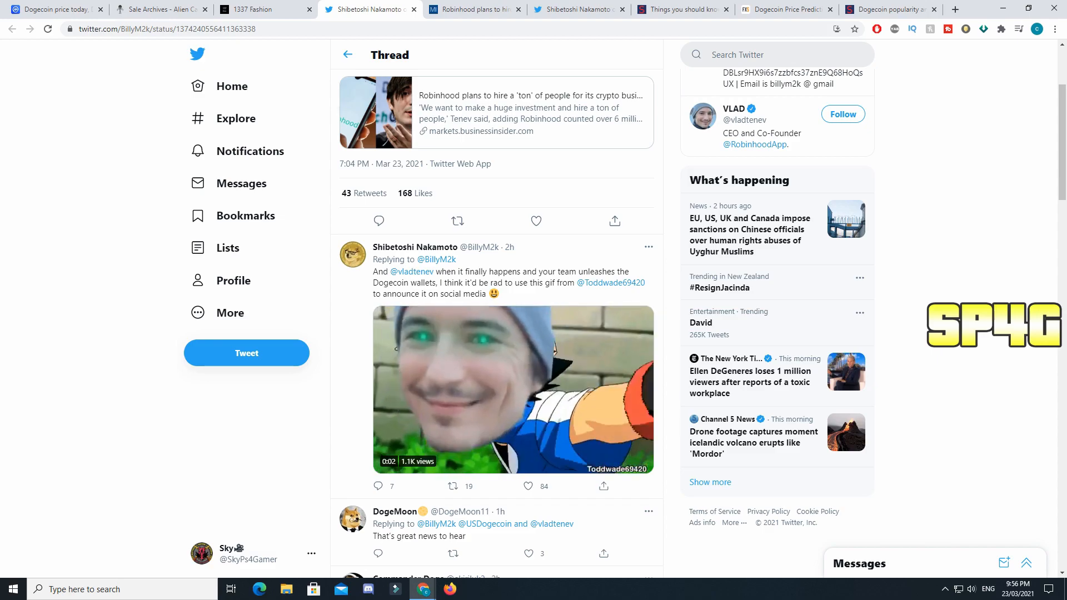
left_click(473, 9)
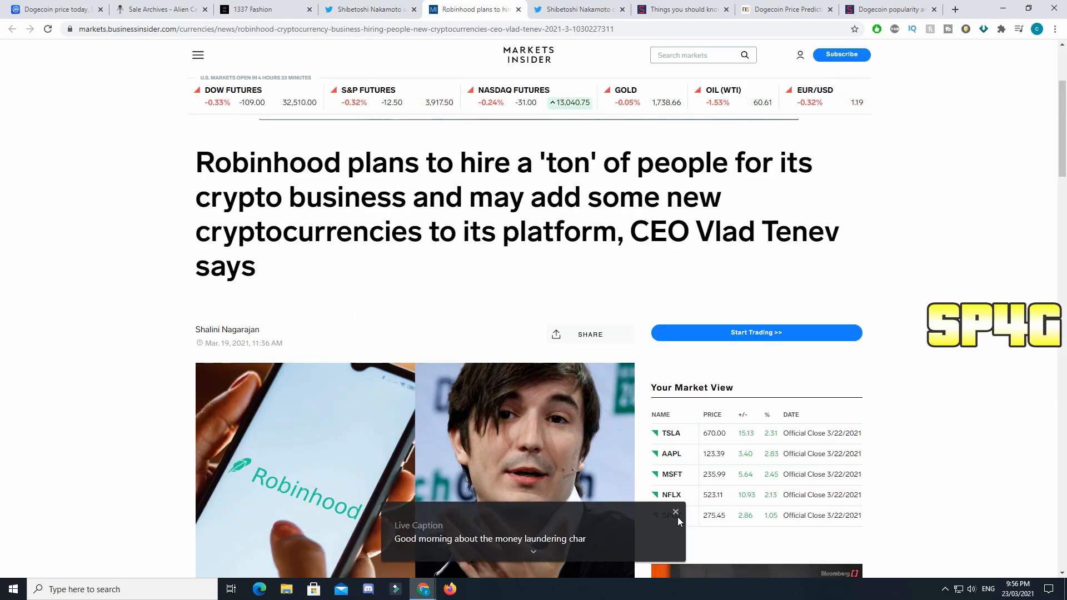
Step: Dismiss Live Caption, read the Robinhood hiring article, then open the Dogecoin supply-cap tweet
left_click(675, 511)
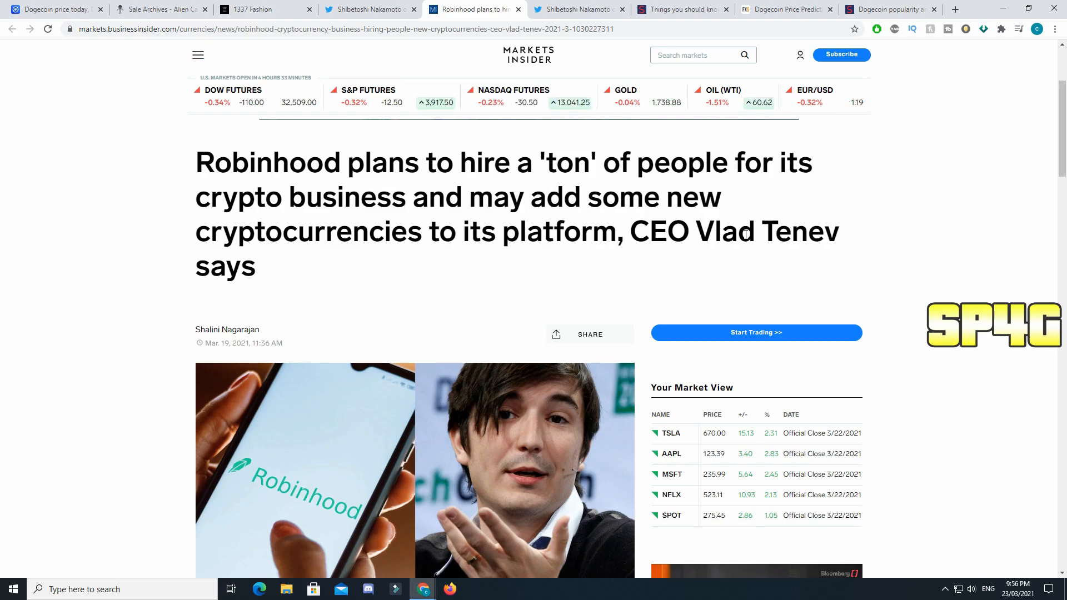
scroll("down", 3)
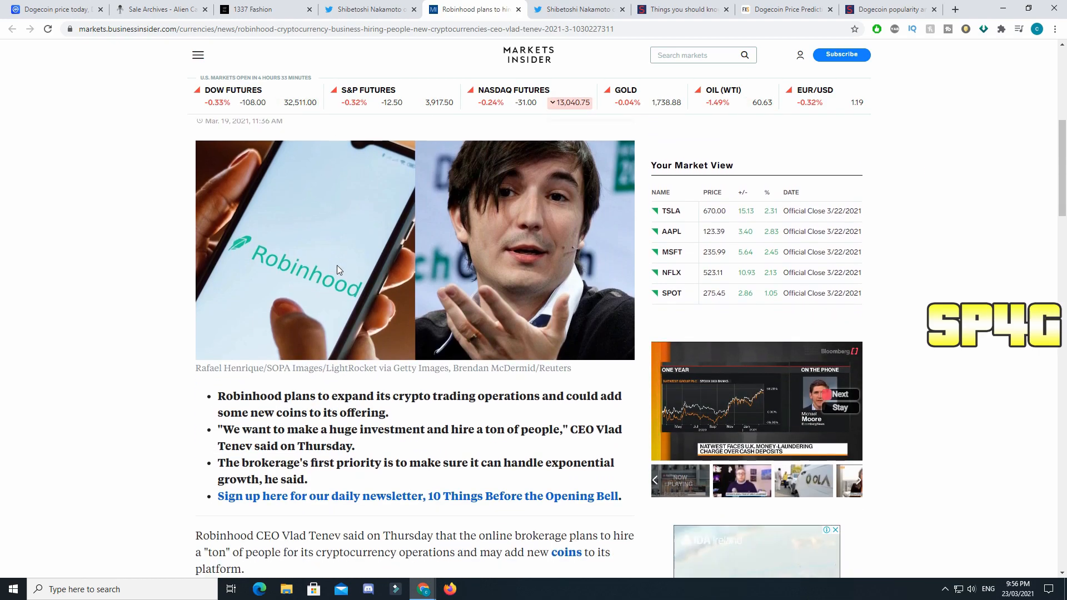
scroll("down", 3)
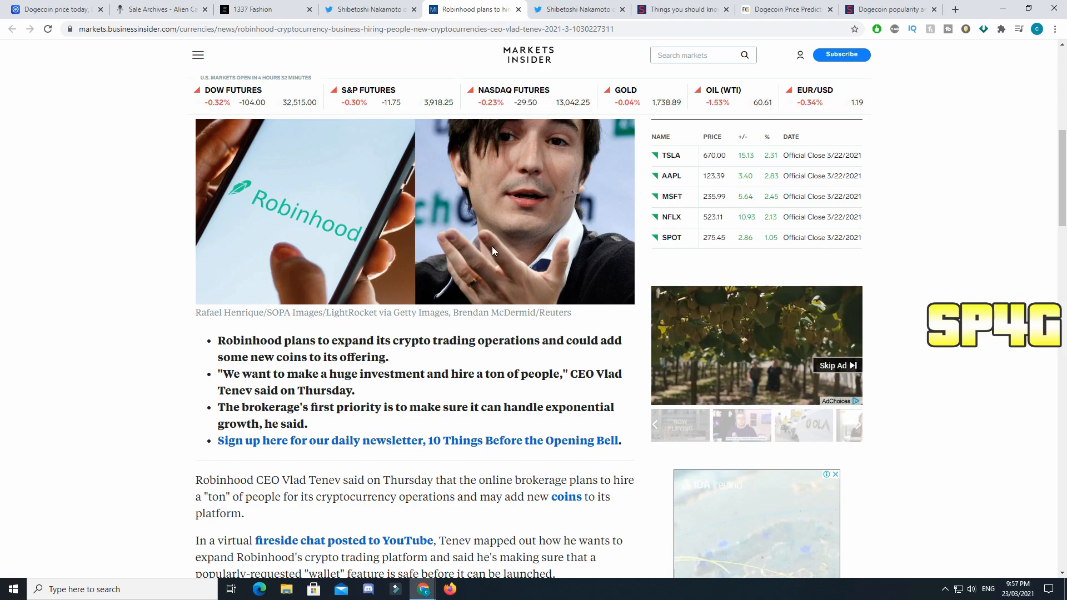
left_click(577, 9)
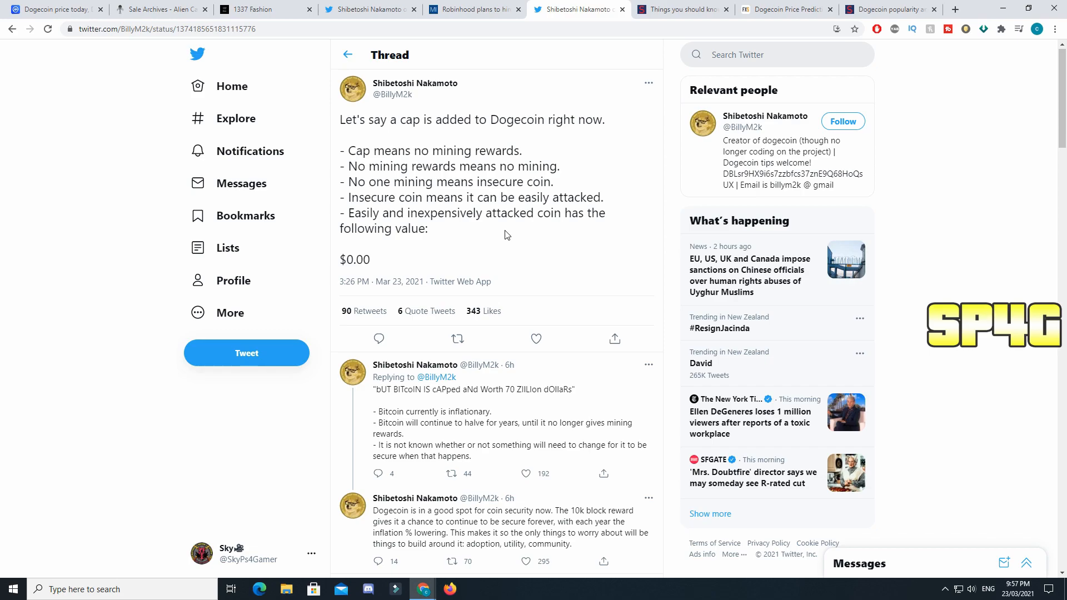
mouse_move(404, 159)
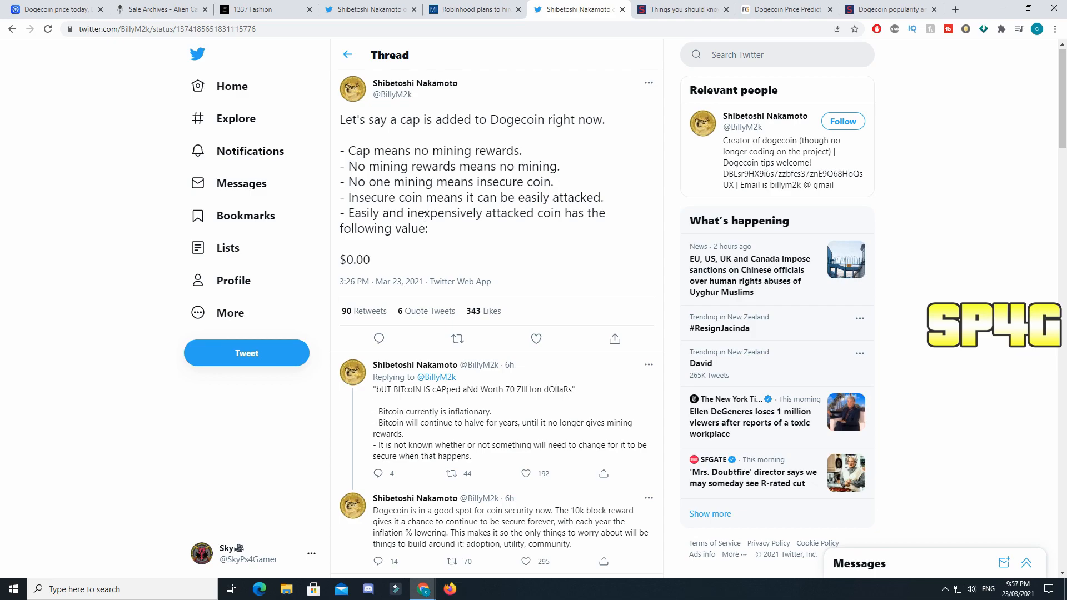
mouse_move(364, 276)
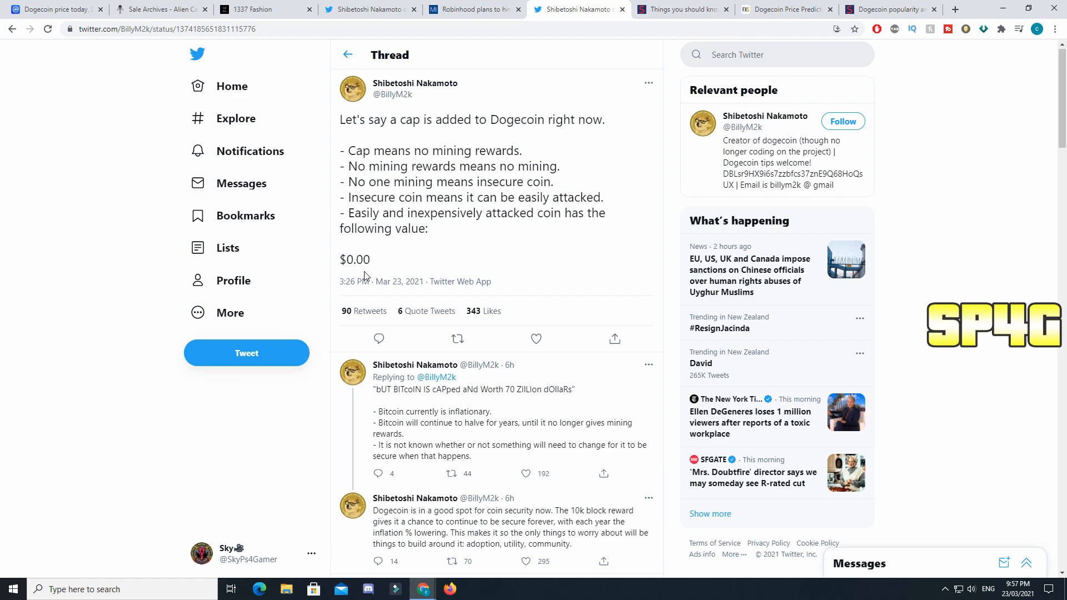
Step: Read the supply-cap thread replies and bring up the Dogecoin Gambling article
scroll("down", 3)
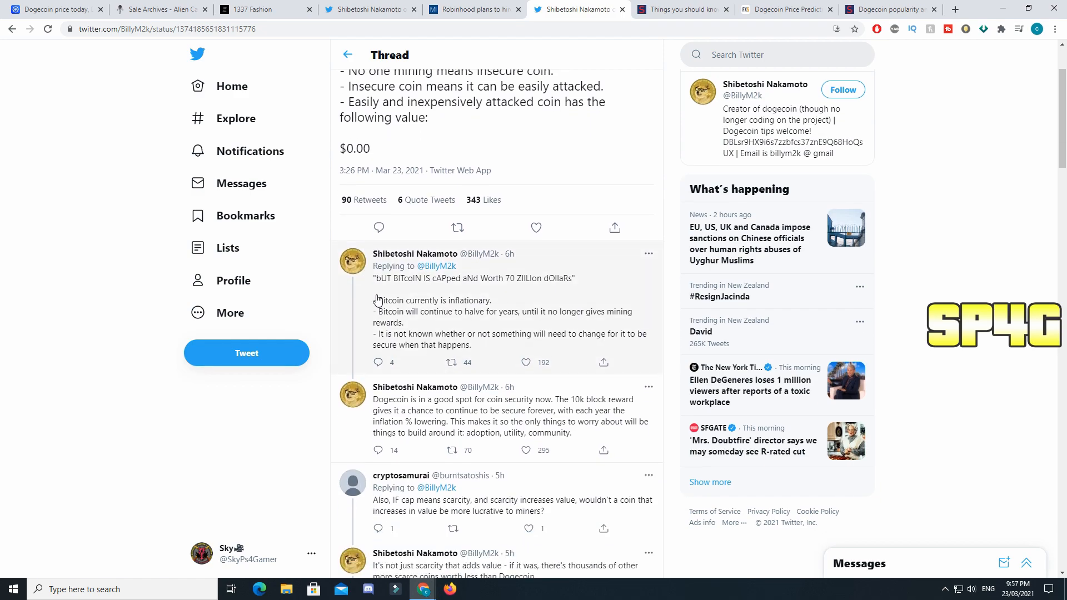
mouse_move(412, 337)
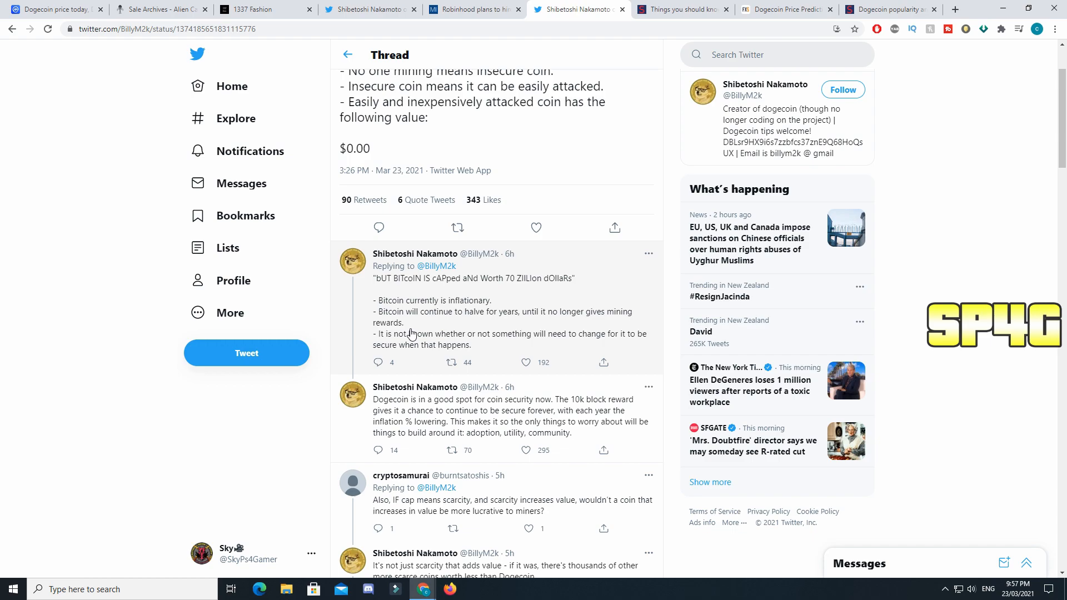
mouse_move(398, 419)
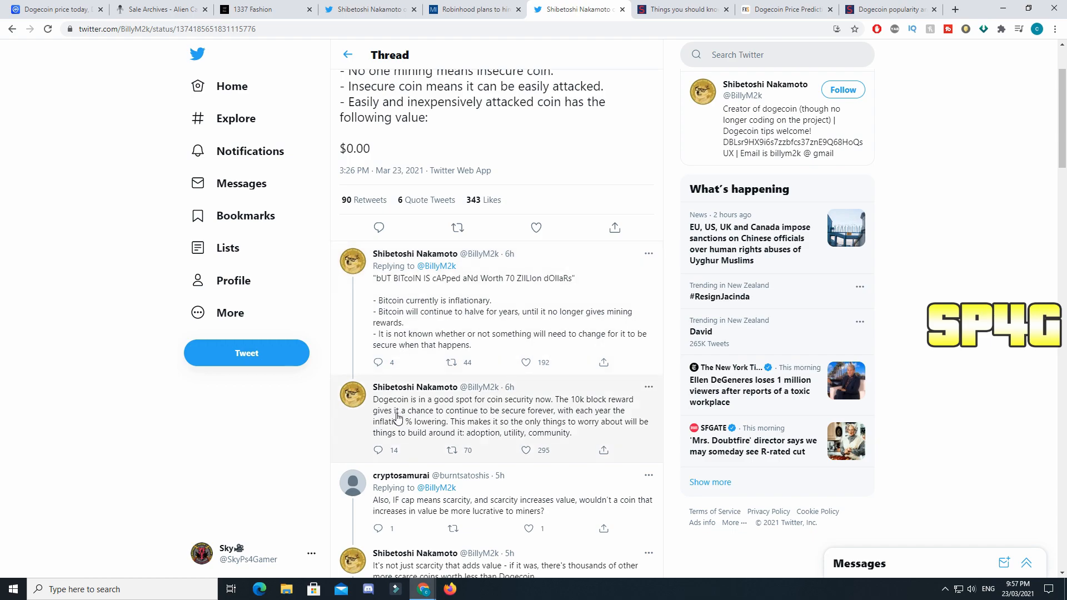
mouse_move(571, 413)
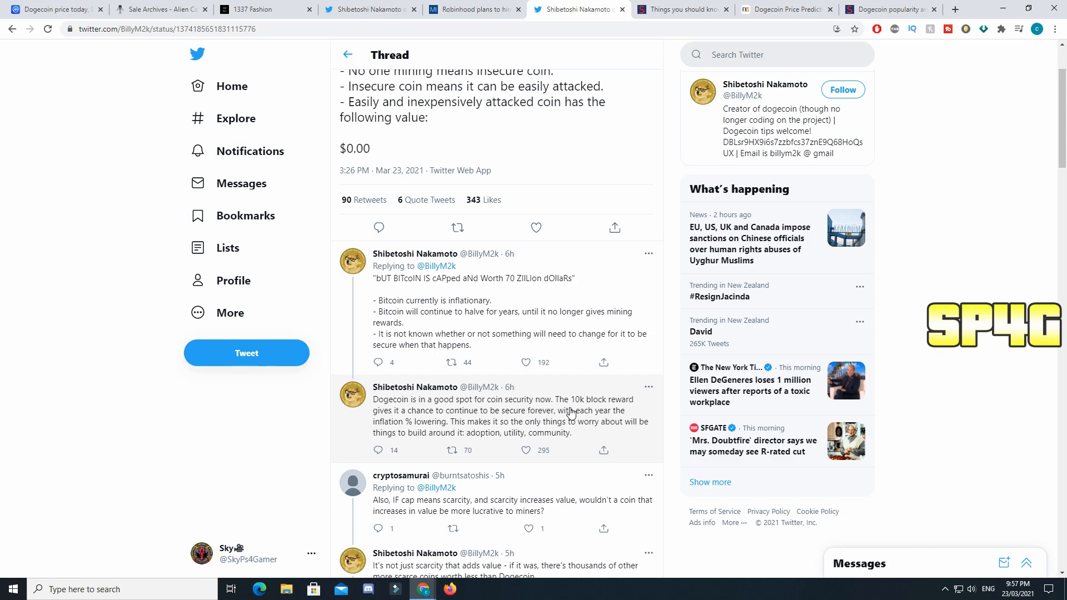
mouse_move(480, 420)
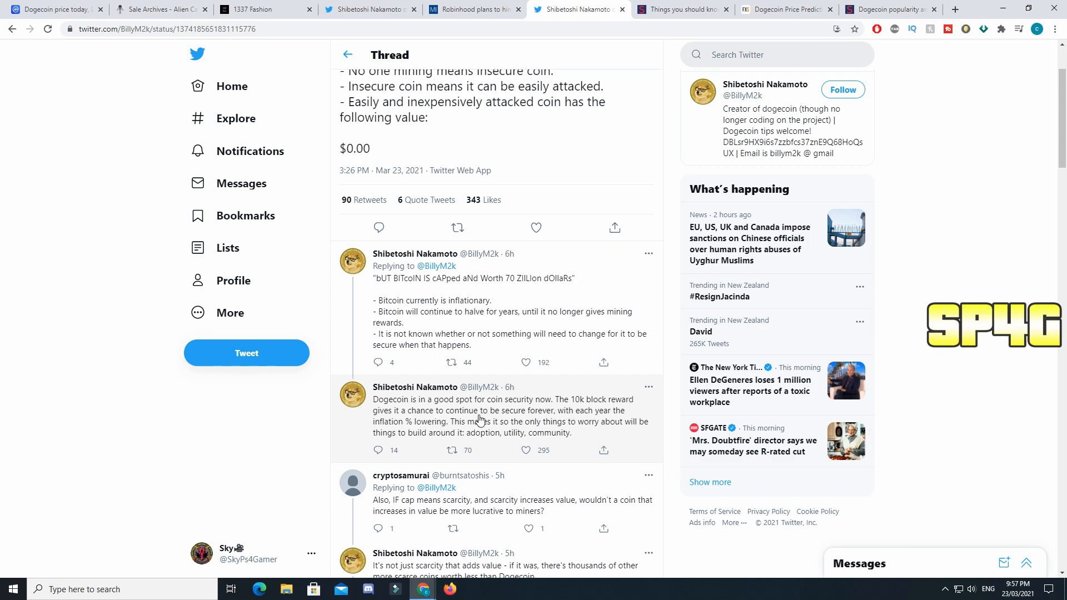
mouse_move(574, 421)
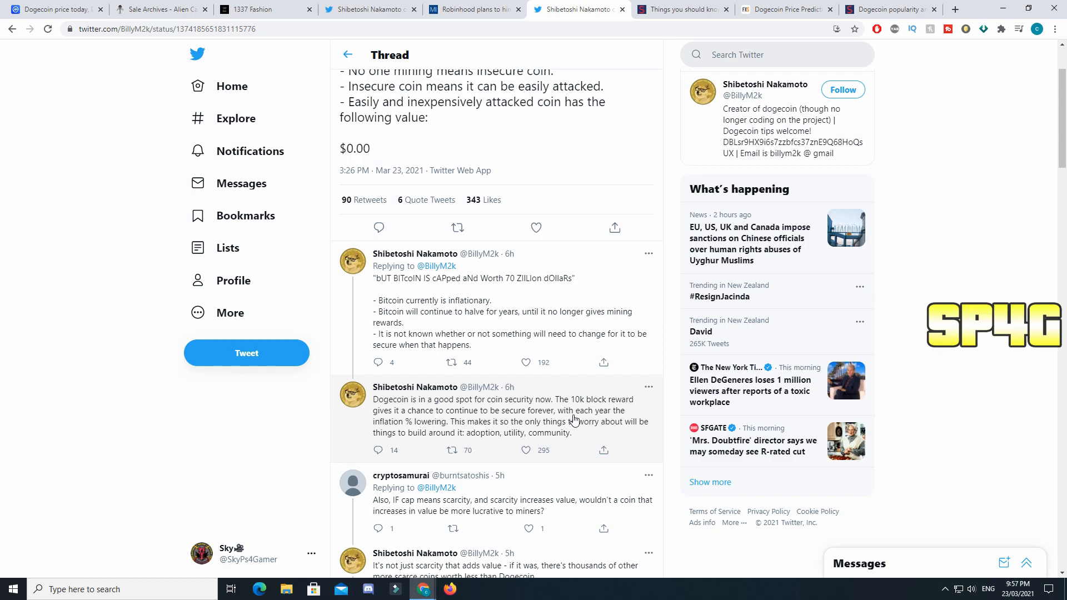
mouse_move(430, 432)
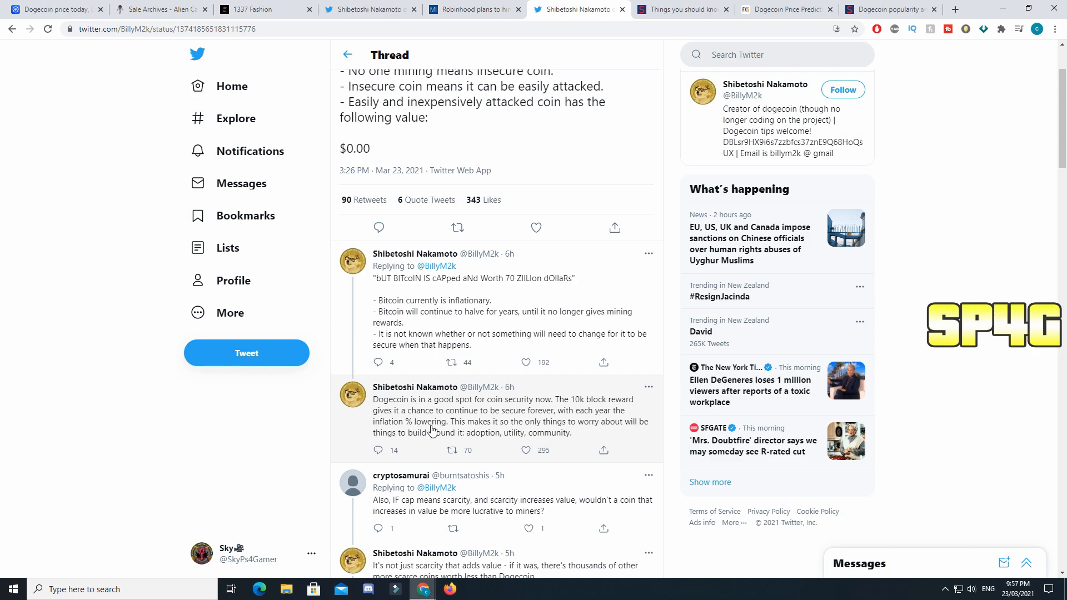
mouse_move(435, 436)
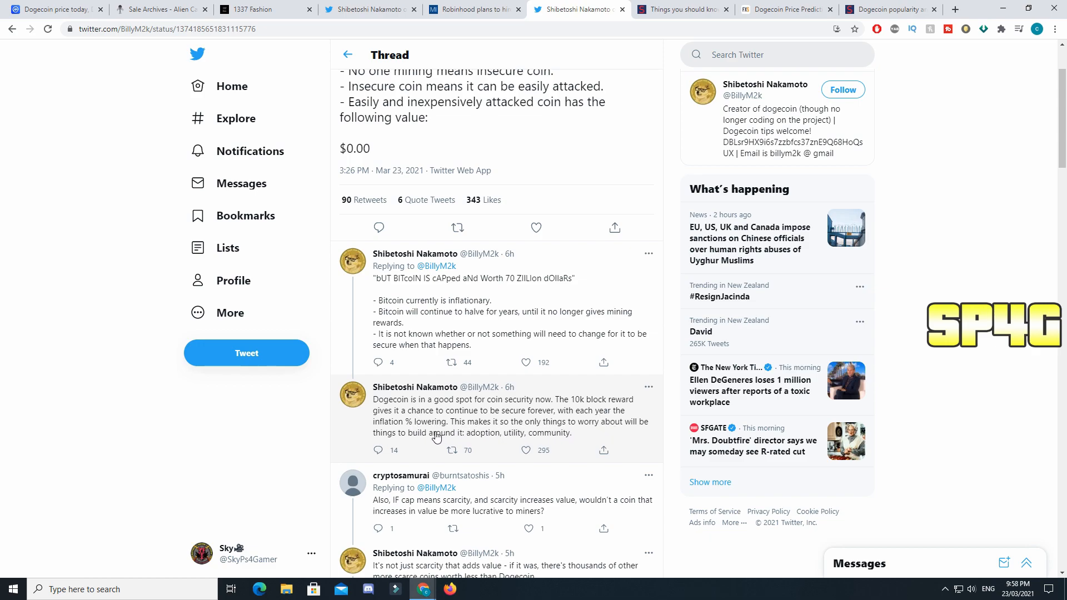
mouse_move(513, 441)
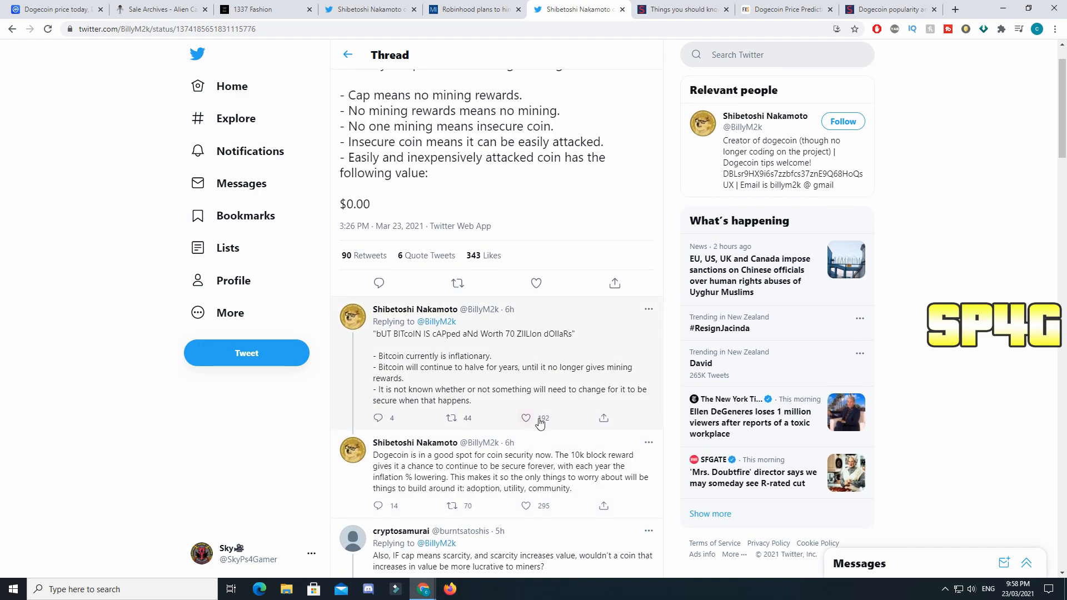
left_click(525, 418)
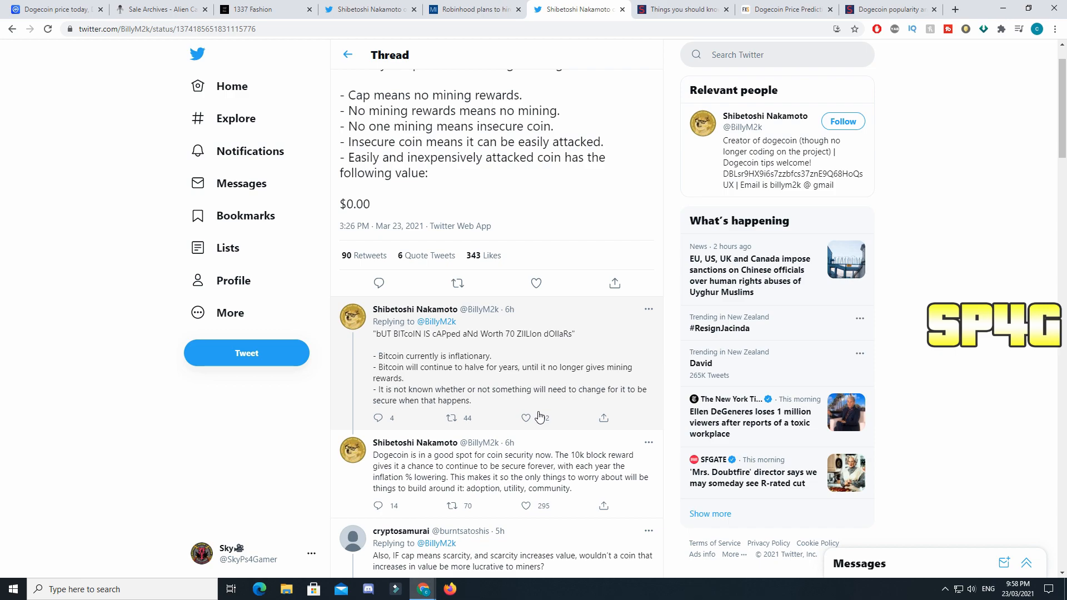
scroll("down", 3)
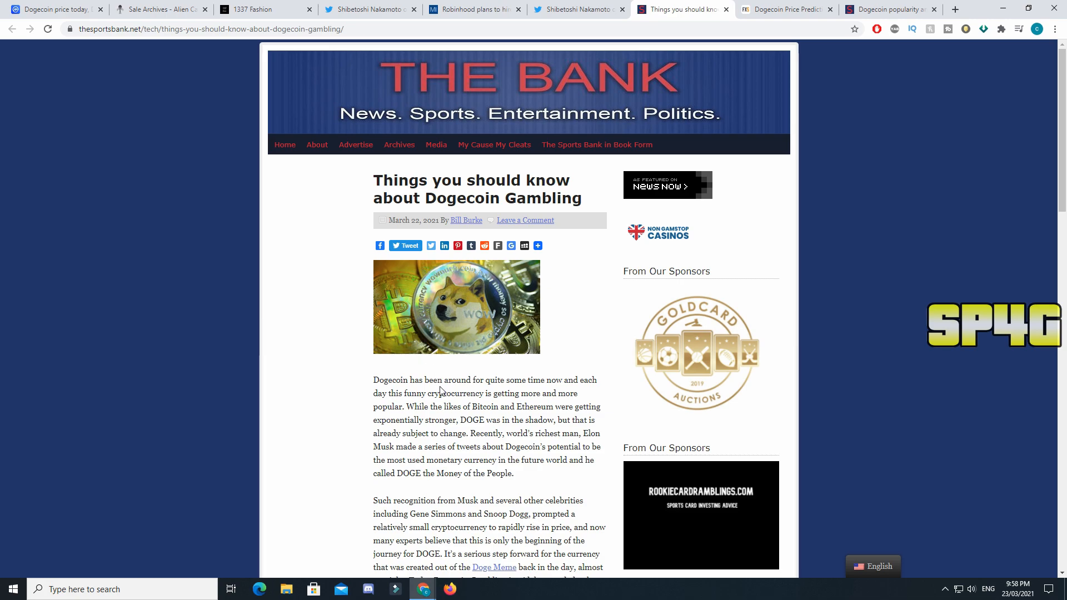
Step: Scroll the gambling article down to the Best Websites section and comment form
scroll("down", 3)
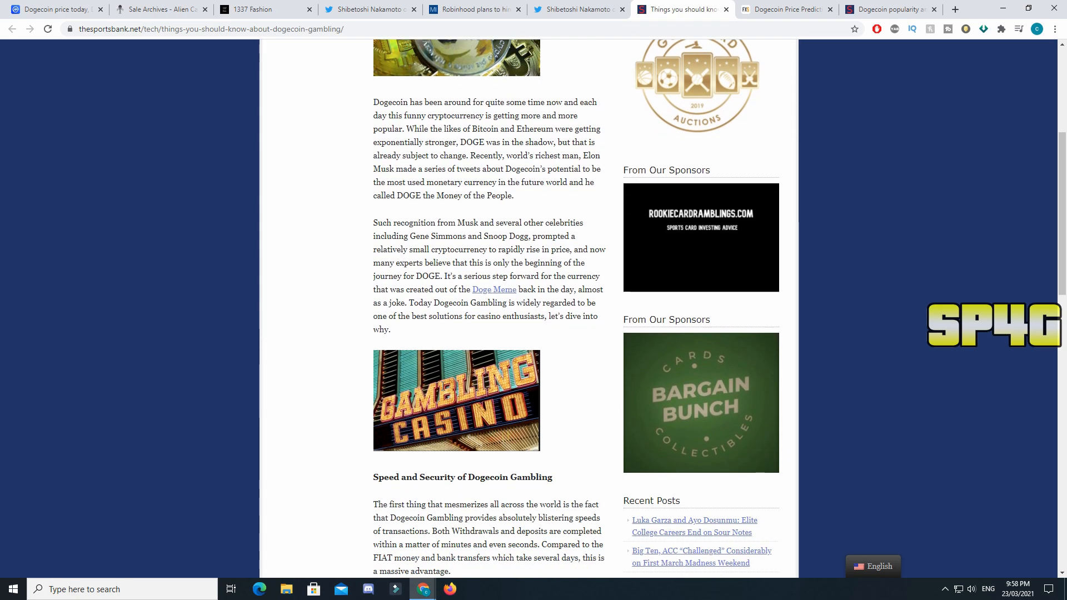
scroll("down", 3)
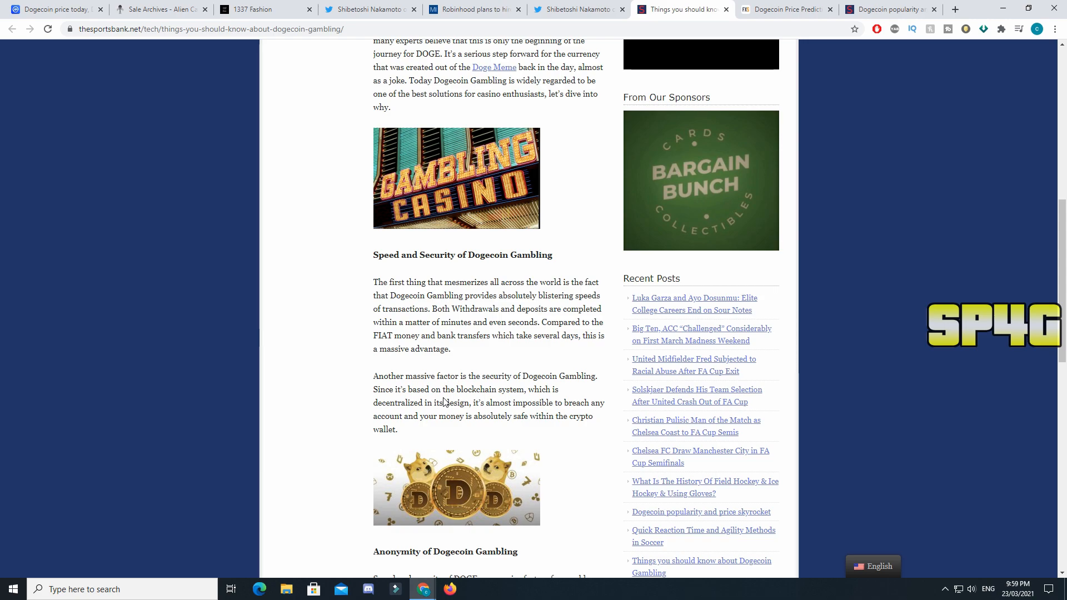
mouse_move(444, 375)
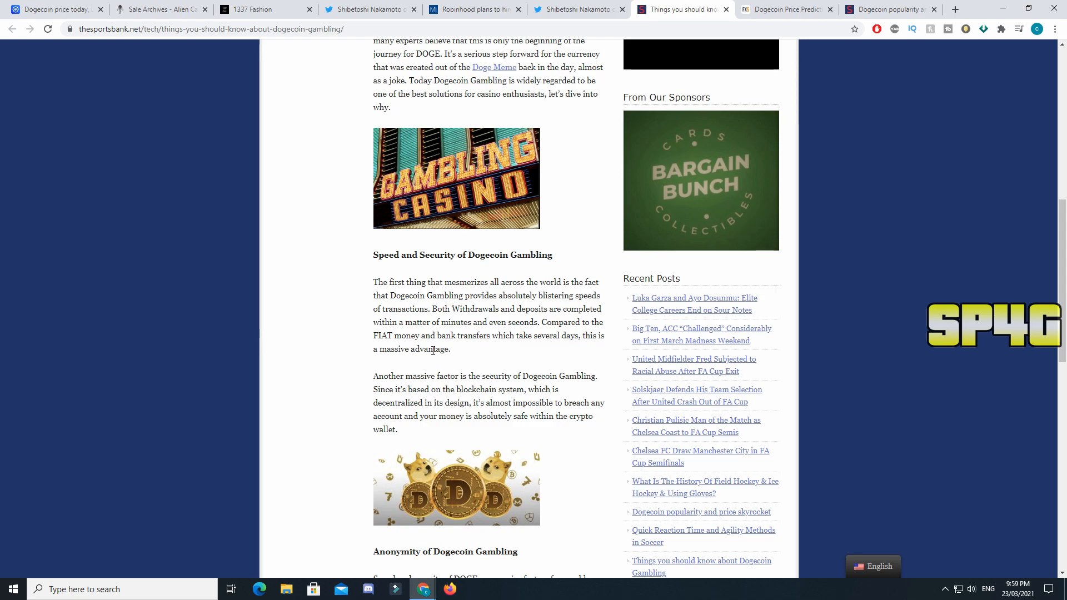
scroll("down", 3)
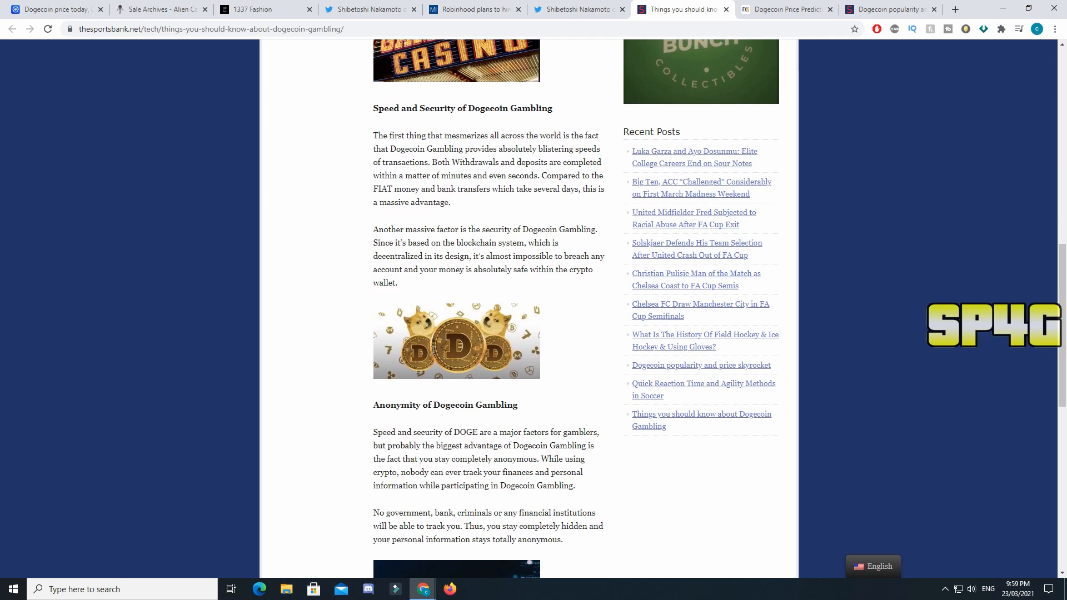
scroll("down", 3)
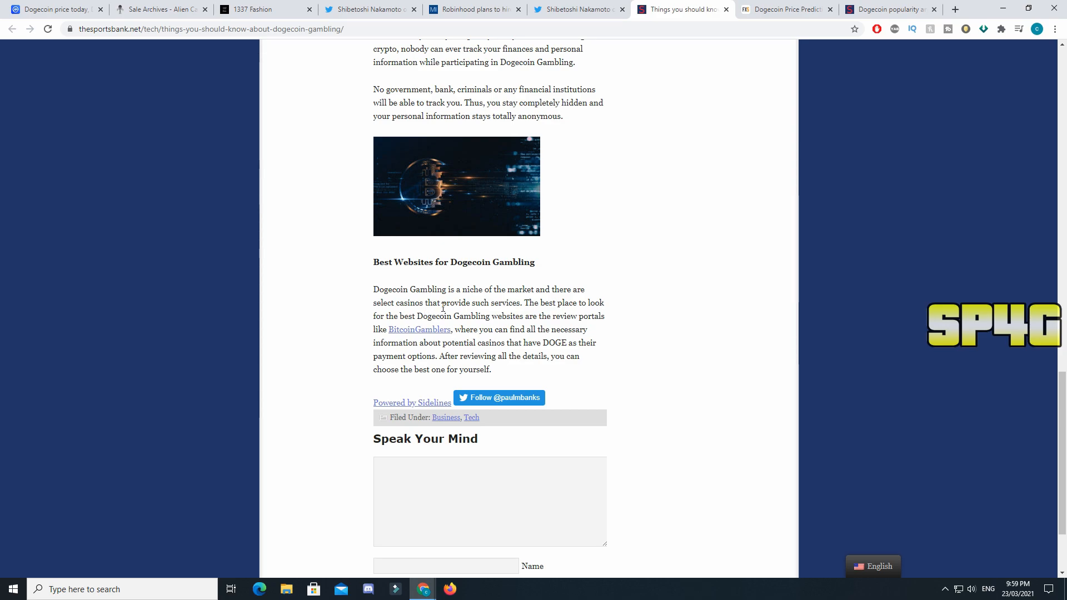
mouse_move(556, 285)
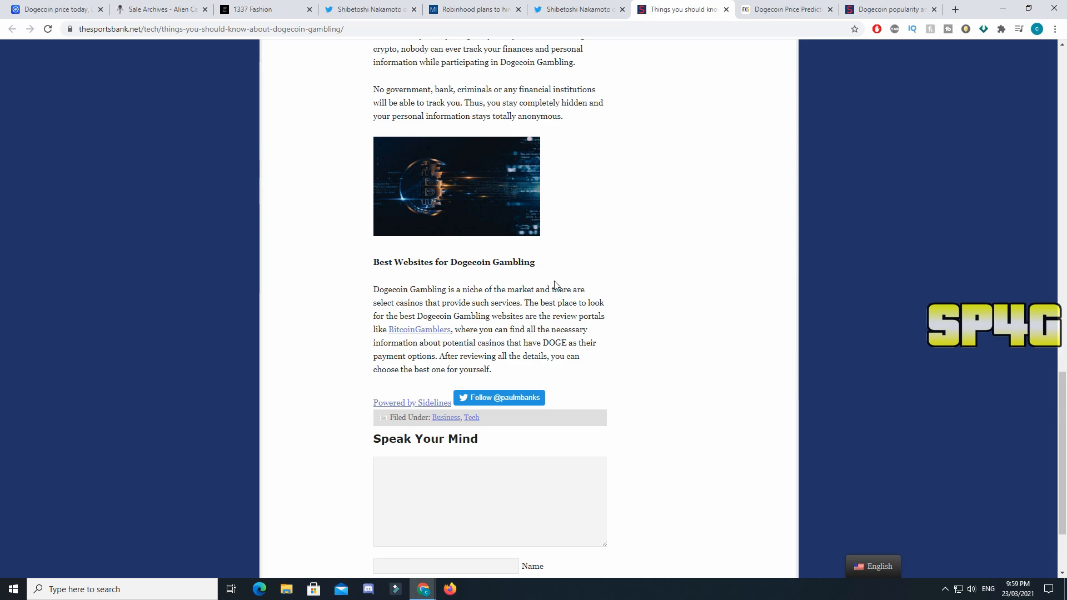
mouse_move(586, 282)
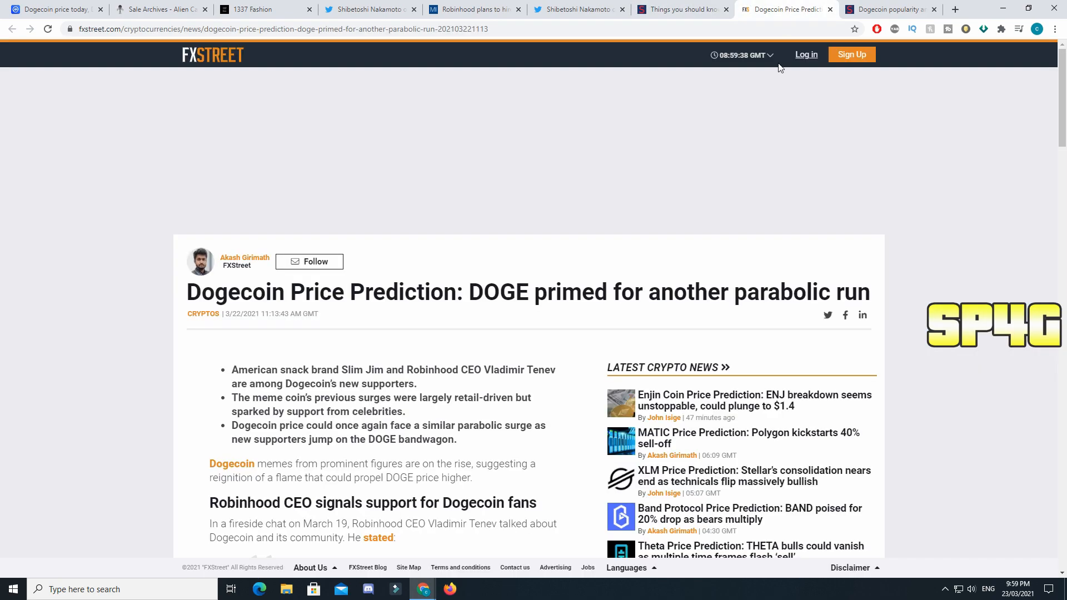
mouse_move(847, 171)
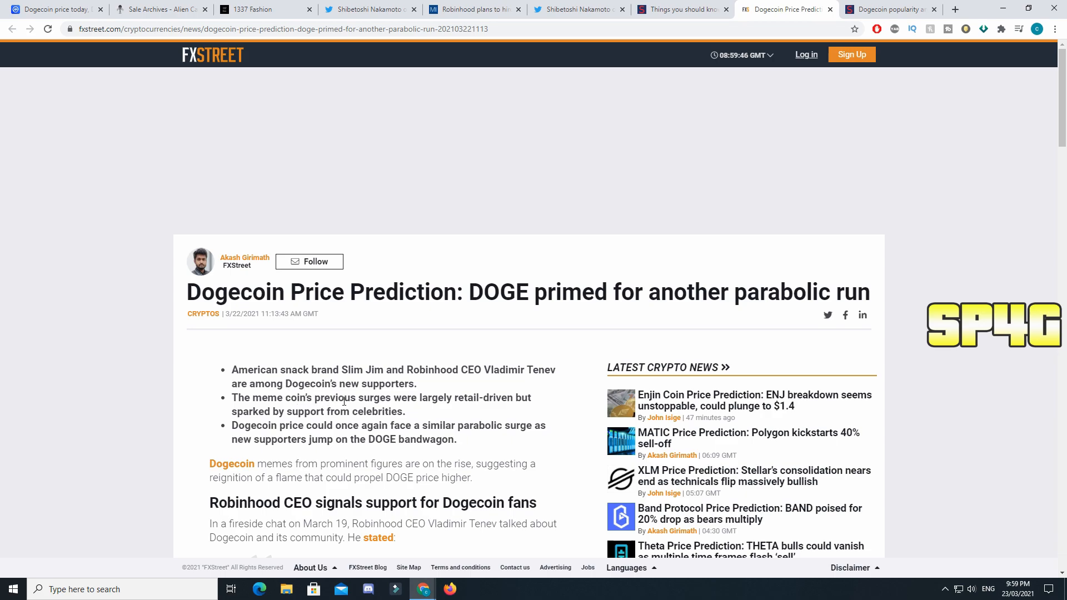
mouse_move(517, 403)
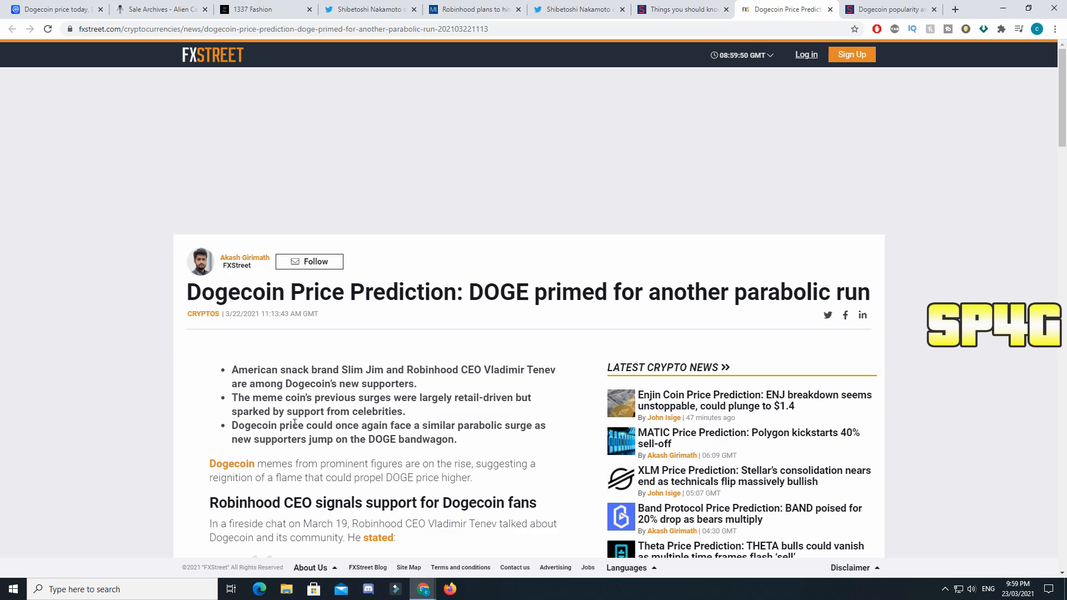
mouse_move(443, 427)
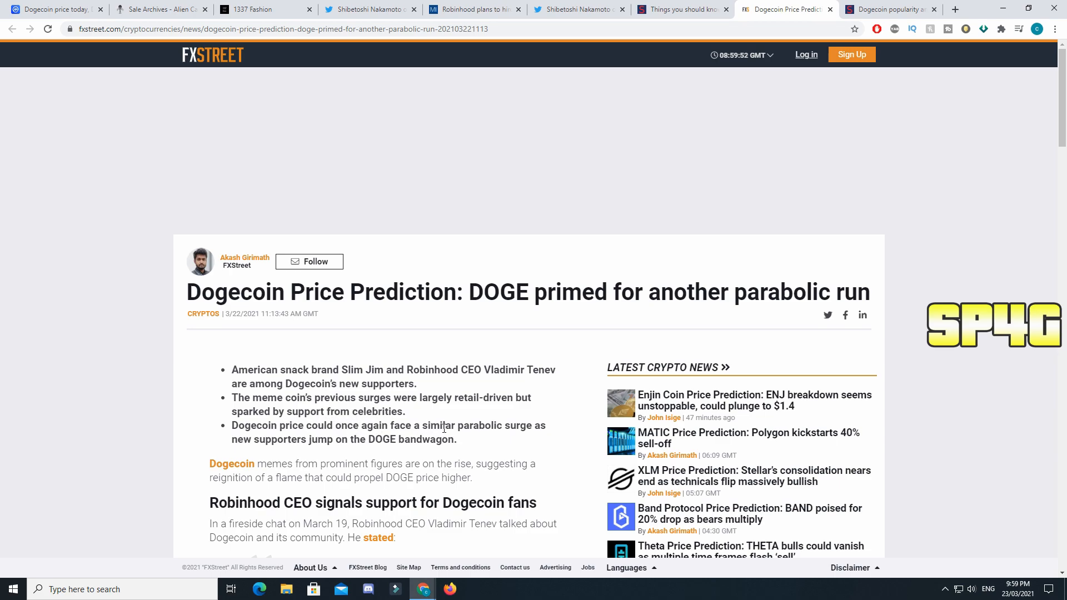
mouse_move(373, 440)
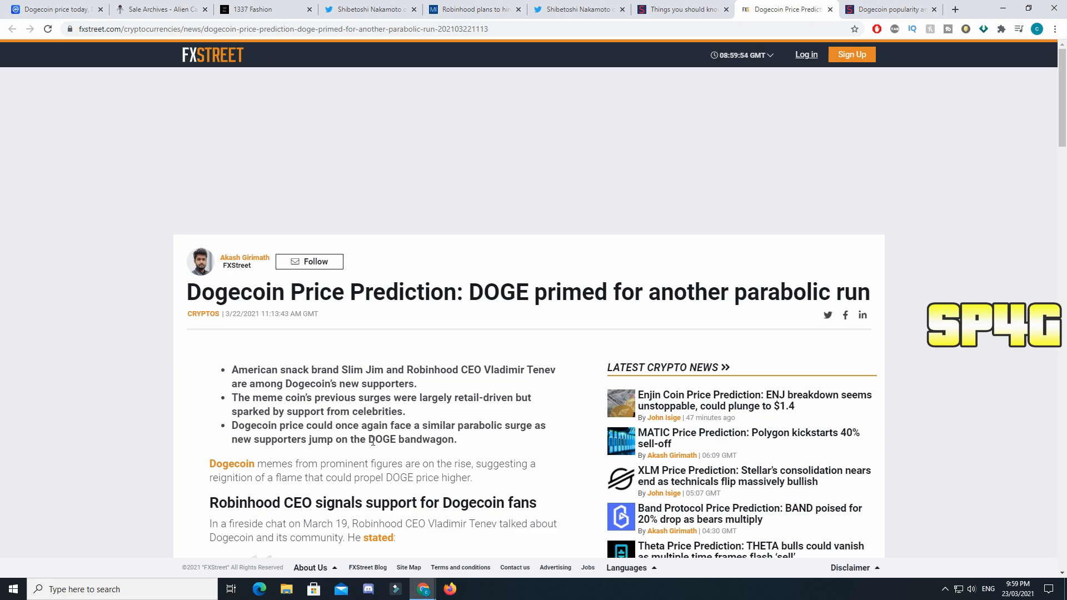
Step: Scroll the FXStreet DOGE price prediction article down to the embedded Slim Jim tweet
scroll("down", 3)
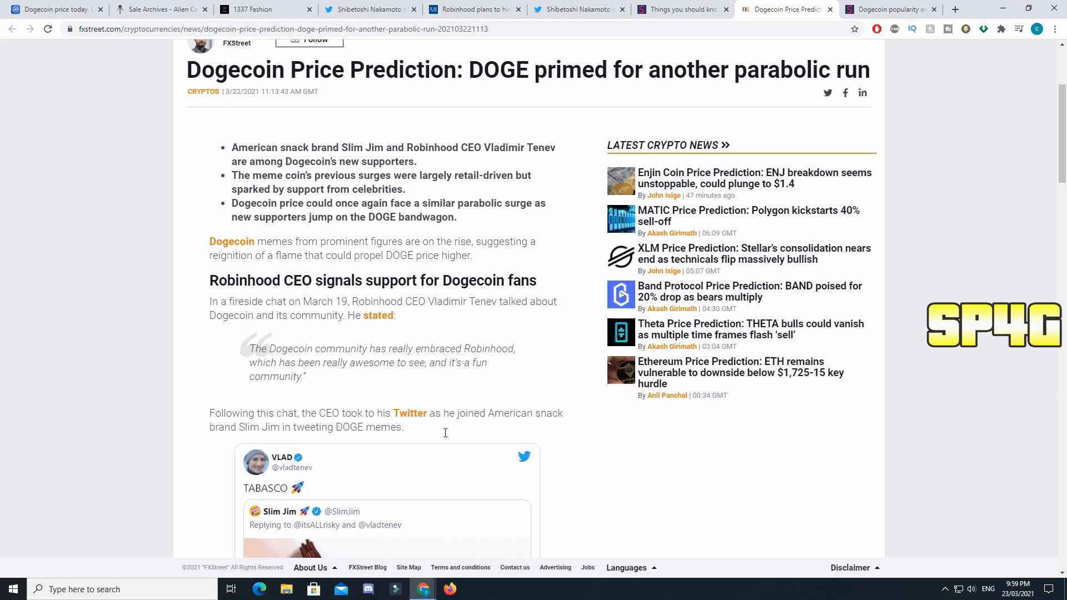
scroll("down", 3)
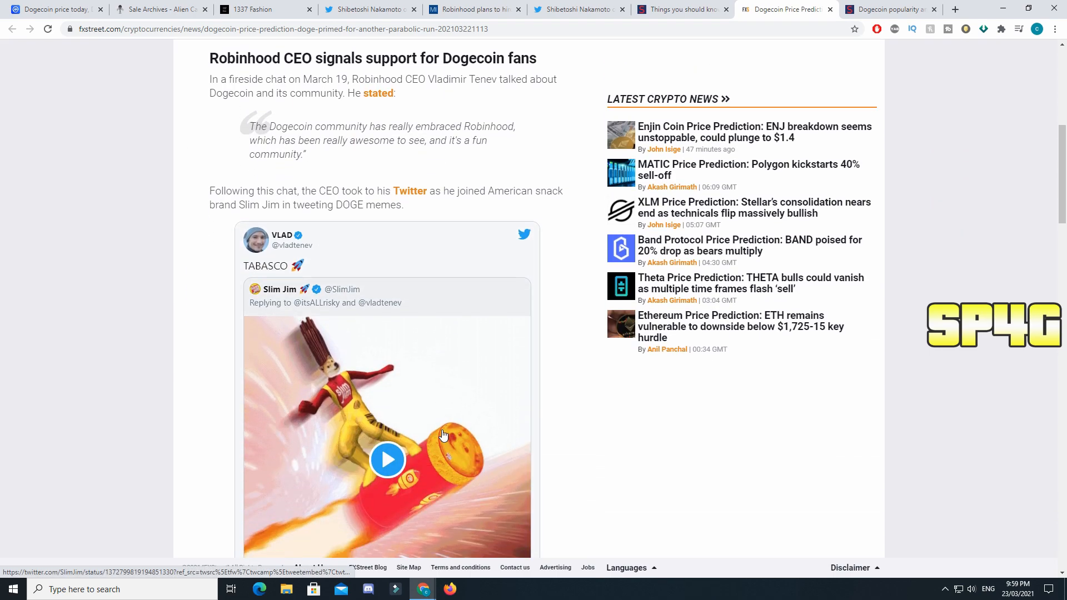
scroll("down", 3)
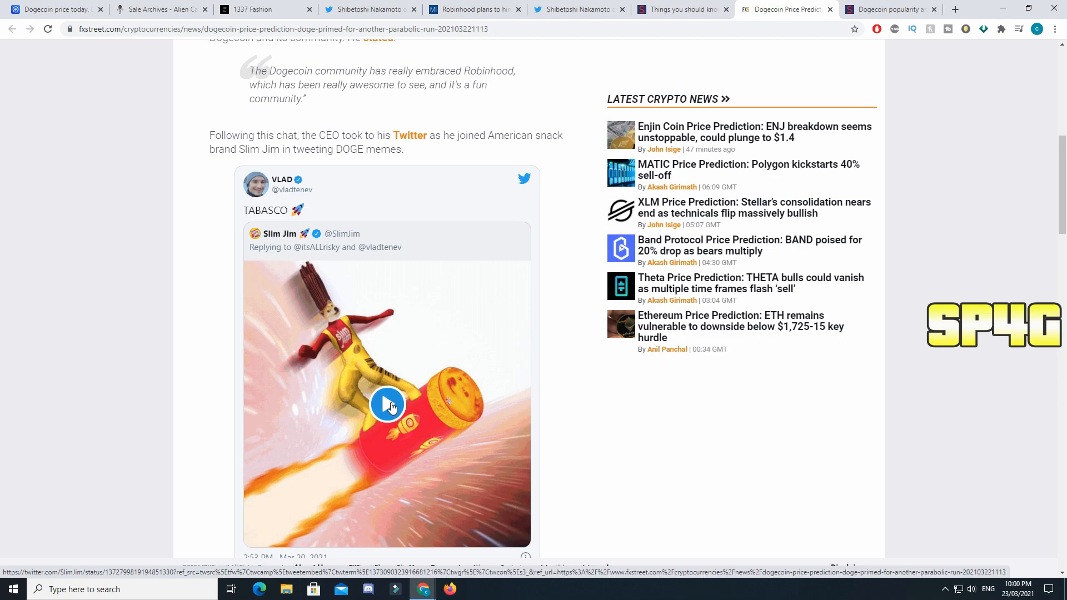
left_click(387, 403)
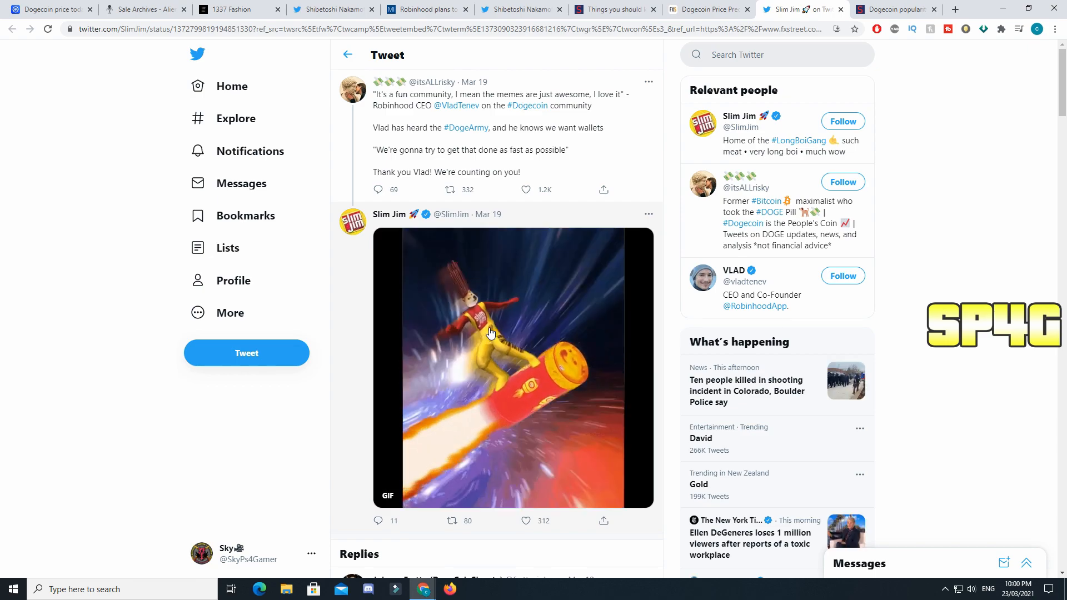
mouse_move(674, 134)
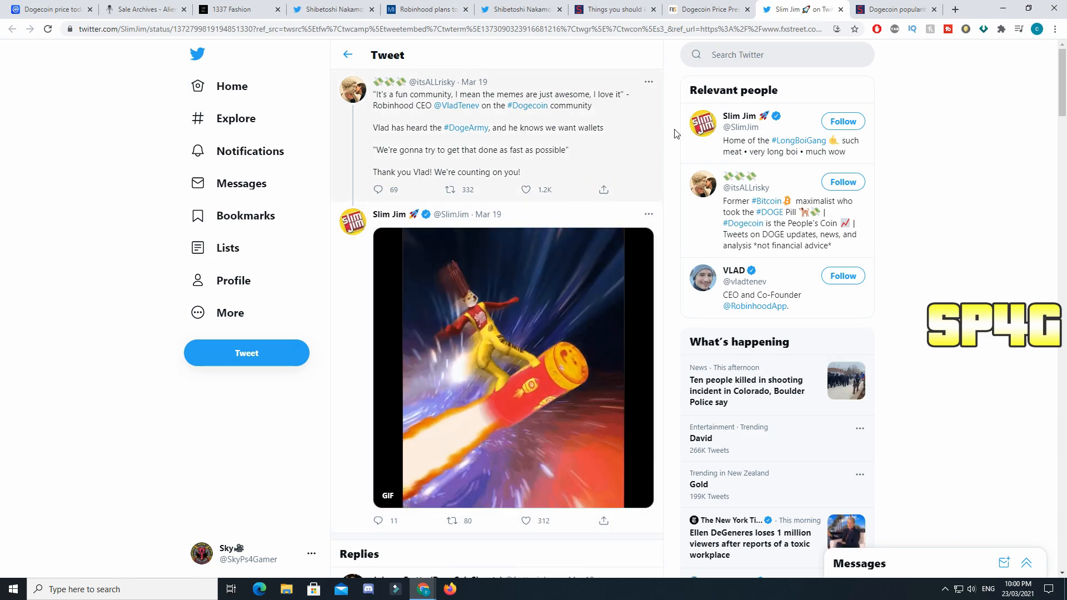
mouse_move(622, 132)
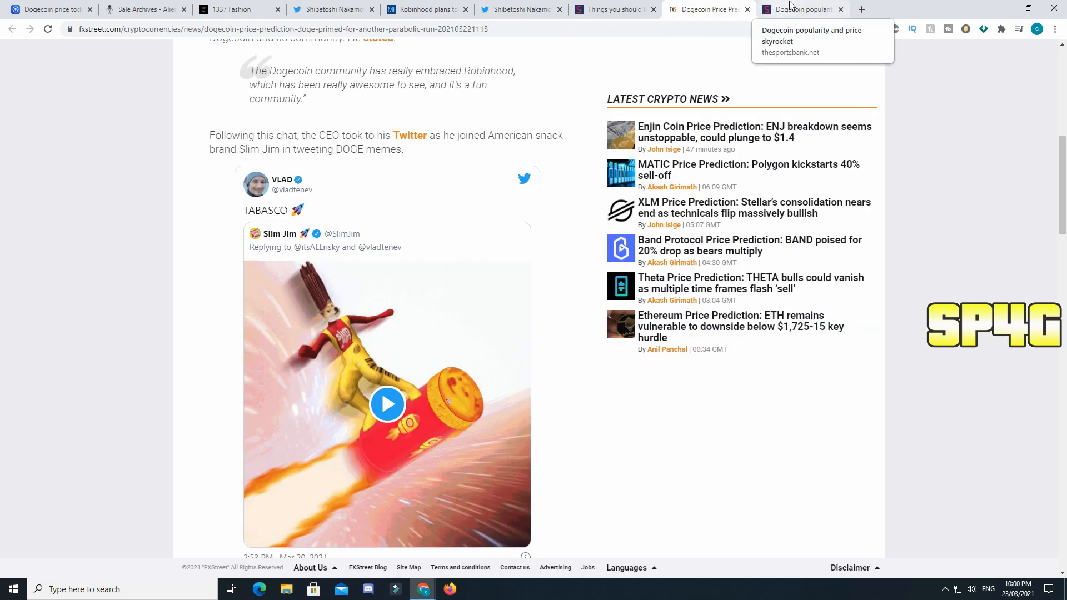
Step: Skim the Dogecoin popularity article, then return to CoinMarketCap's Dogecoin page
left_click(803, 9)
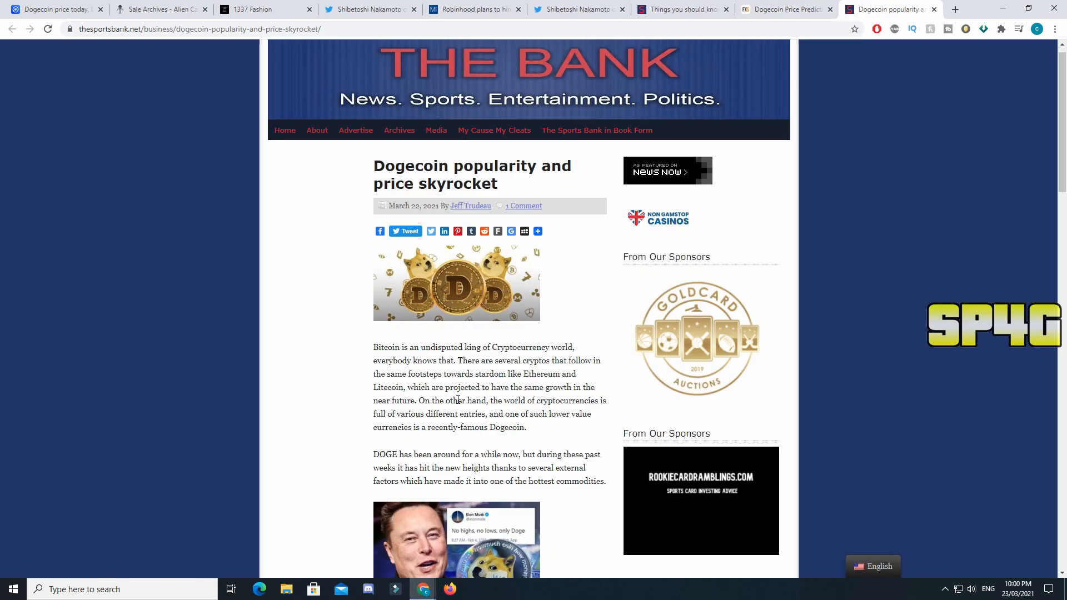
scroll("down", 3)
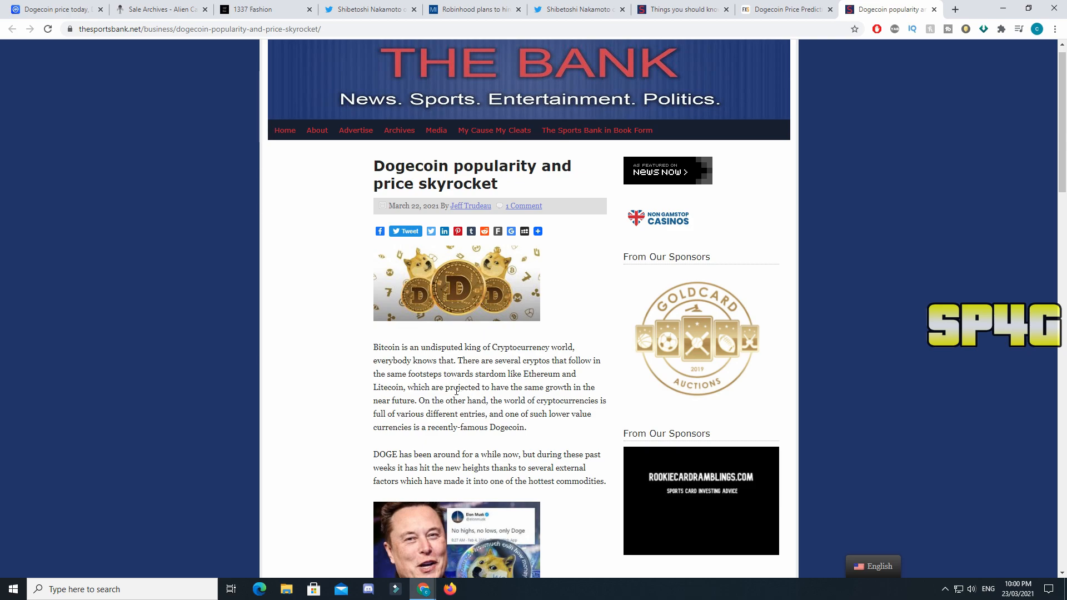
mouse_move(477, 372)
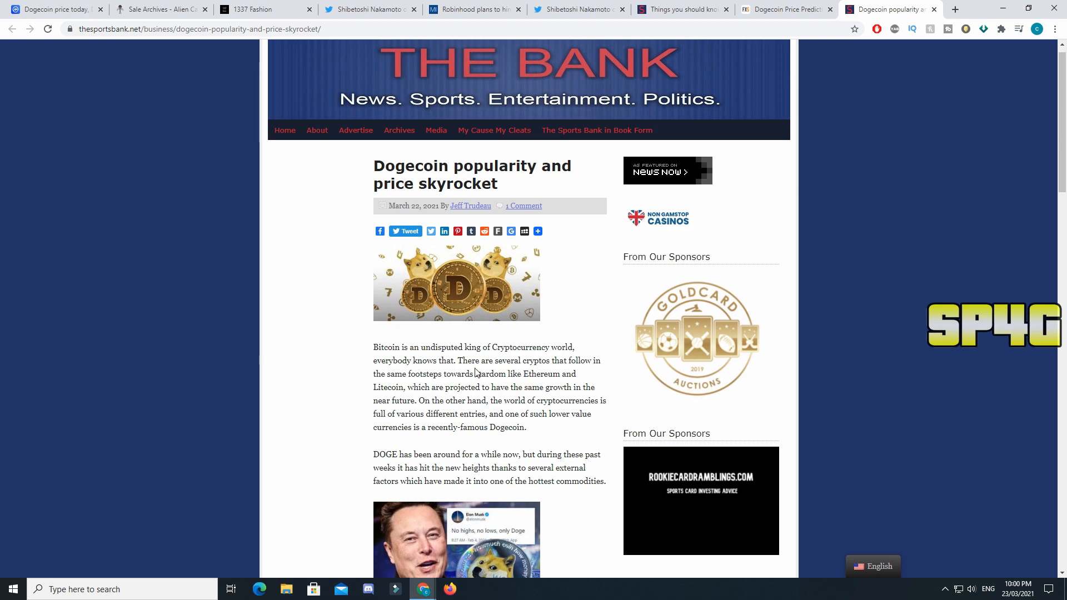
scroll("down", 3)
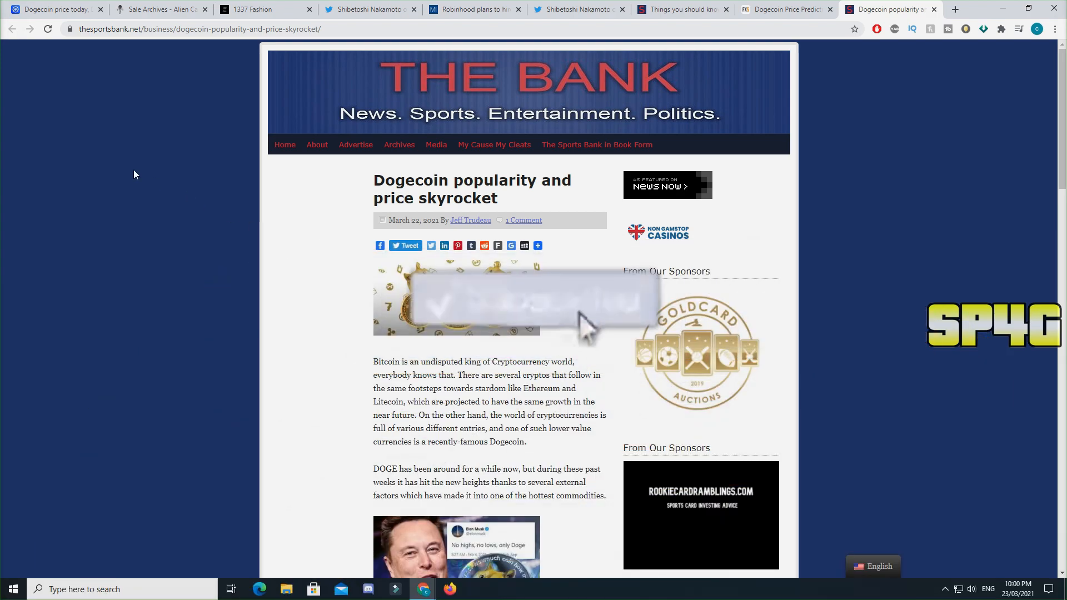
left_click(51, 9)
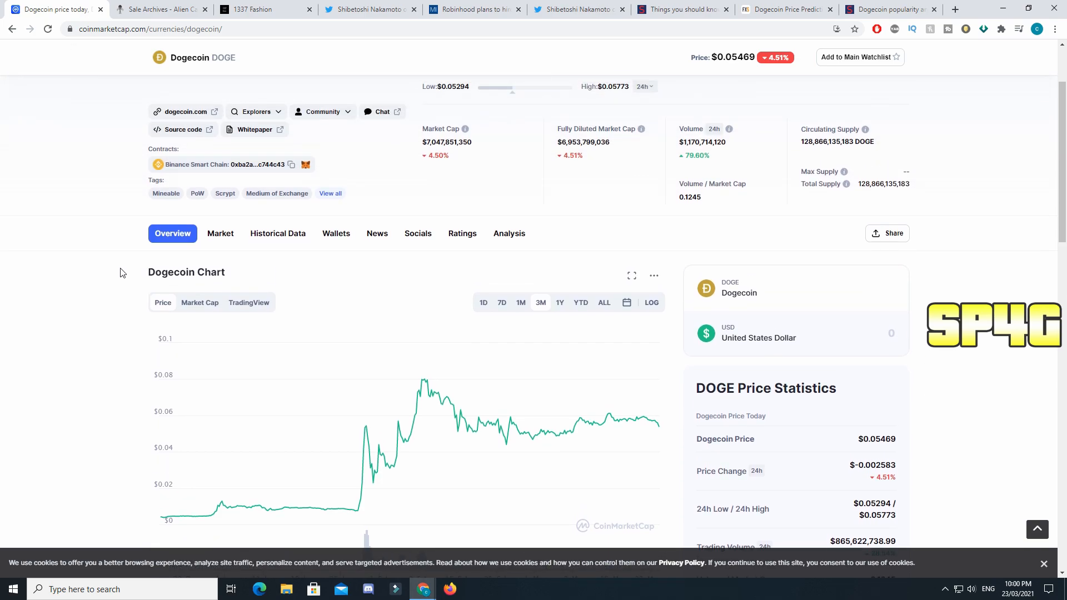
mouse_move(730, 273)
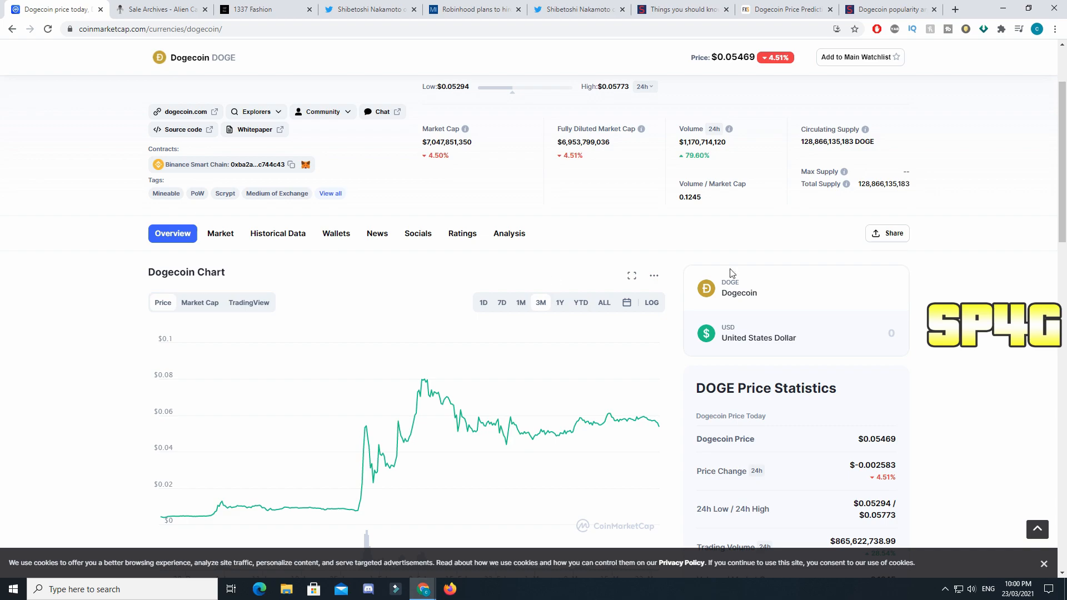